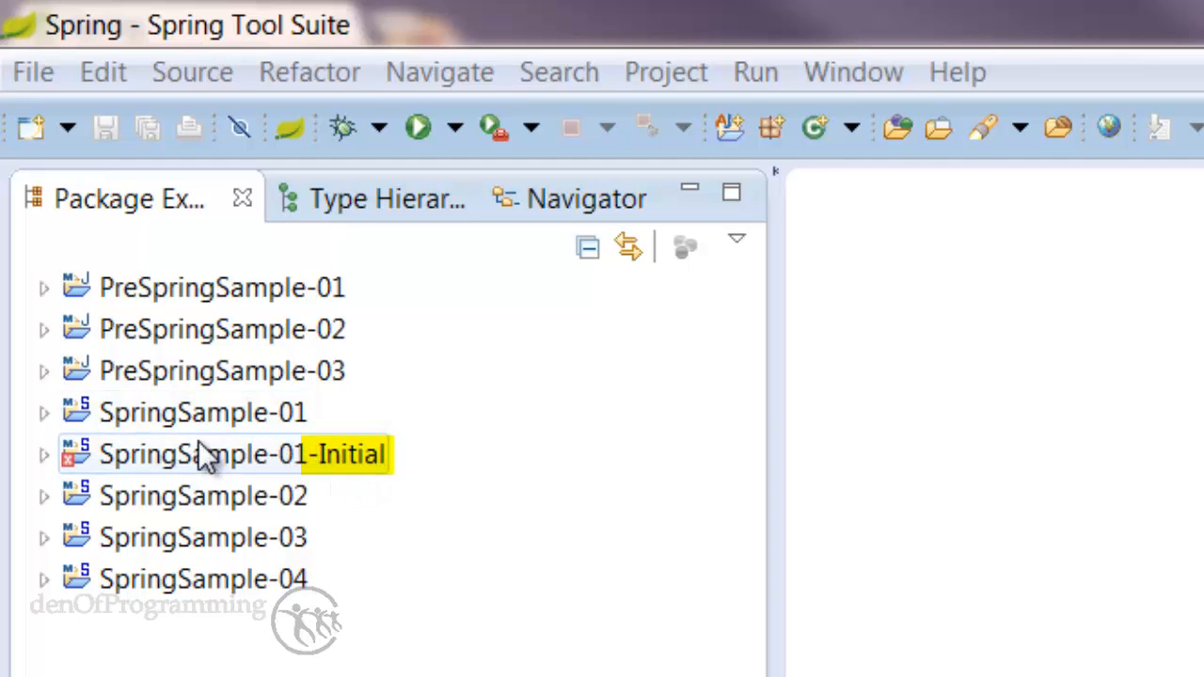
Step: Expand SpringSample-01-Initial, src/main/java and com.denofprogramming to reveal Client.java
left_click(202, 412)
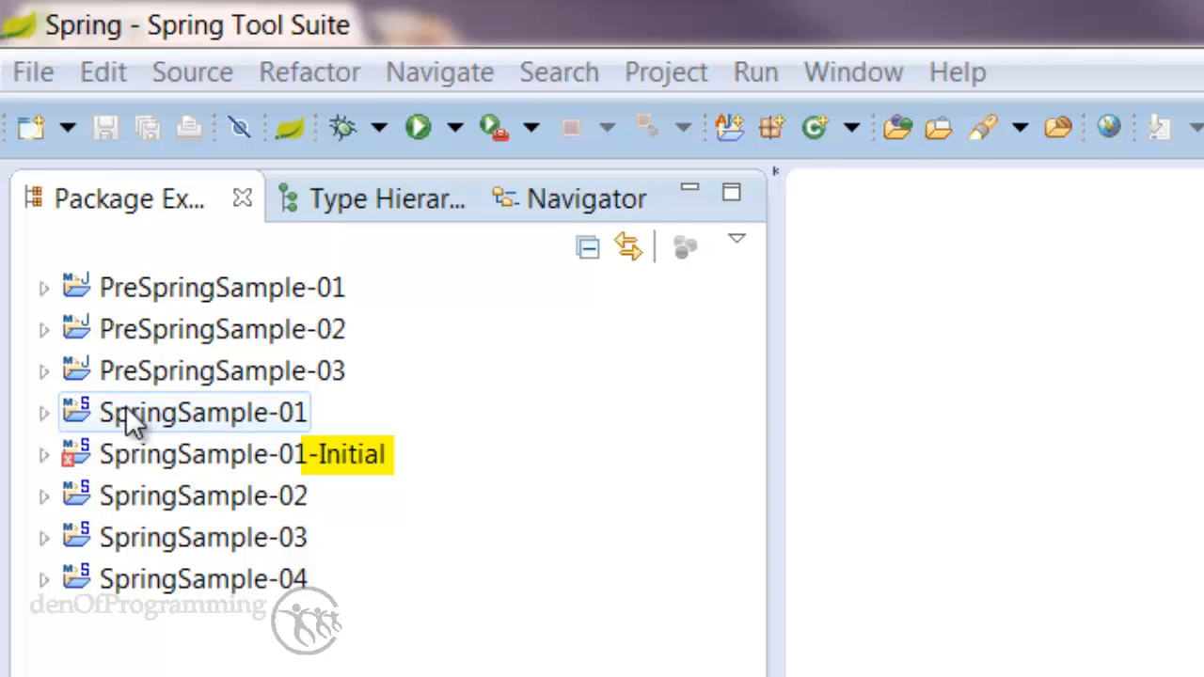
mouse_move(221, 428)
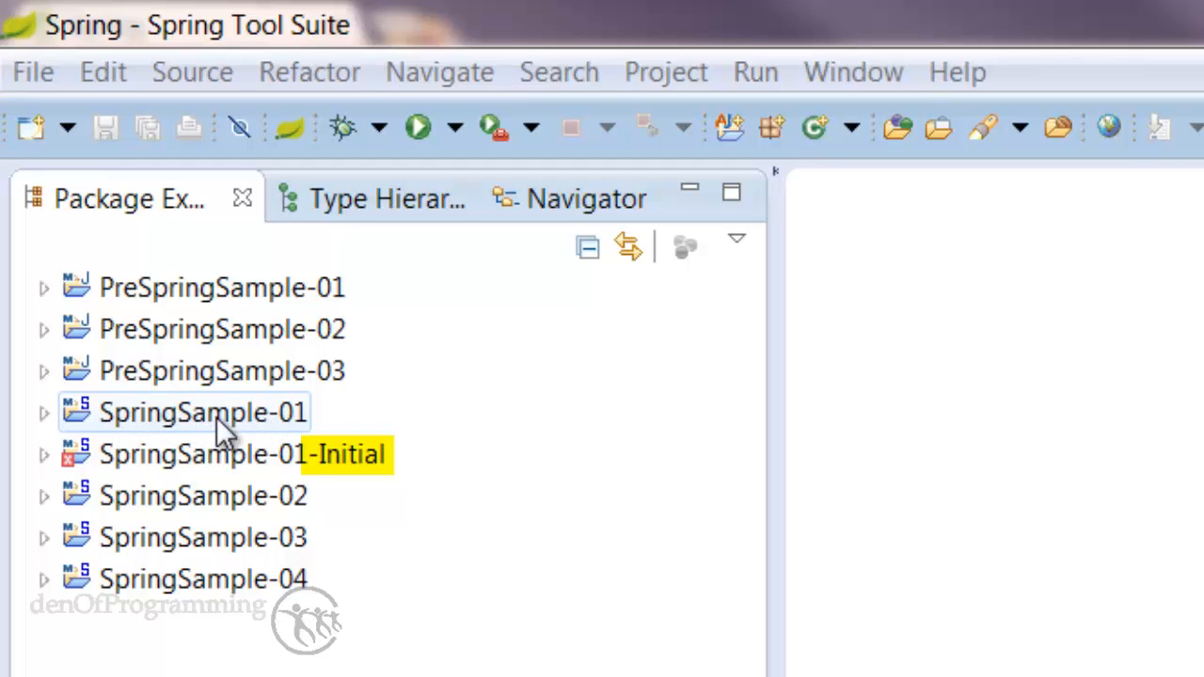
left_click(235, 455)
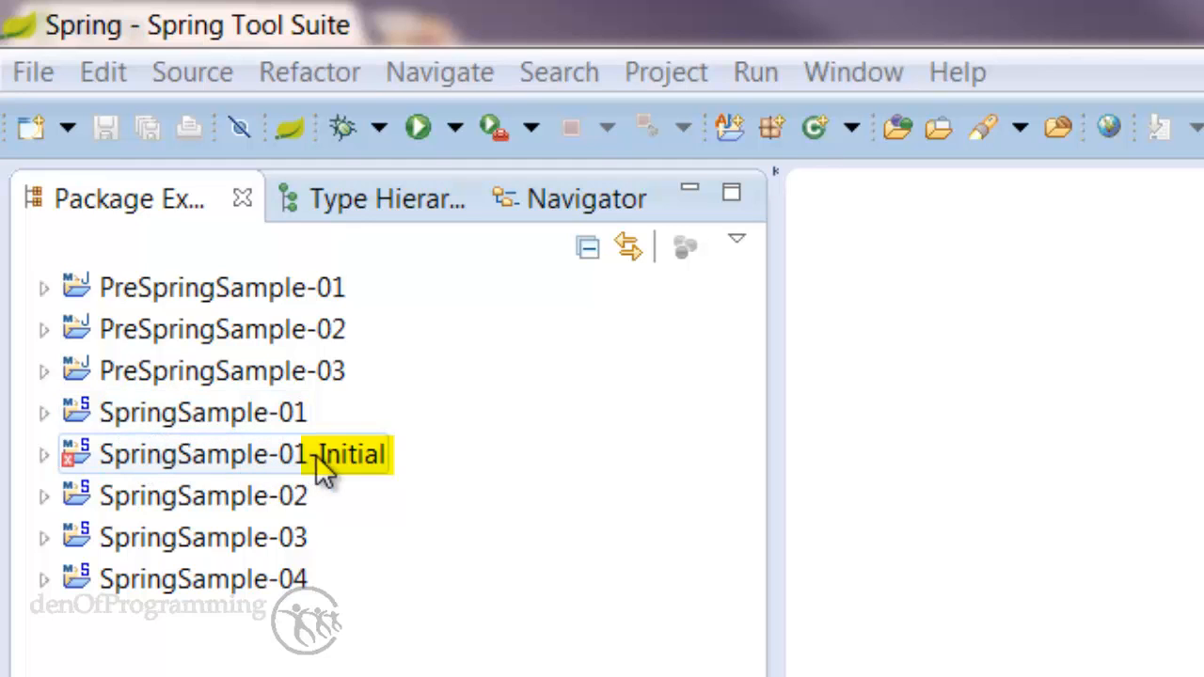
left_click(43, 455)
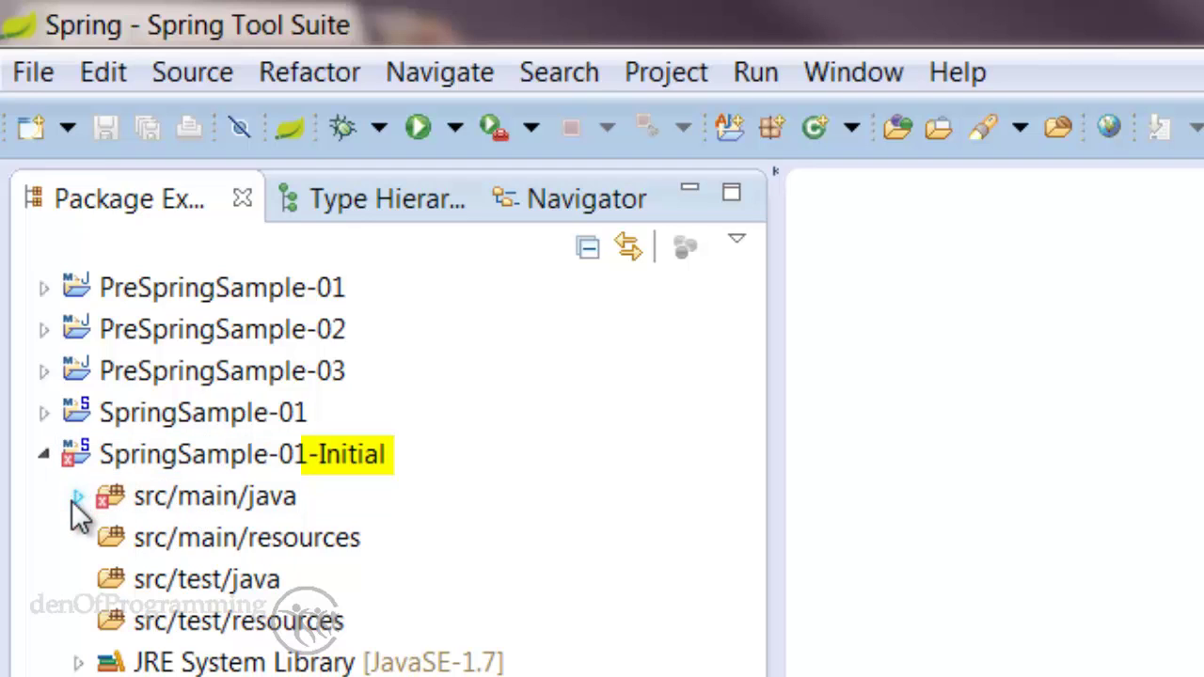
left_click(216, 453)
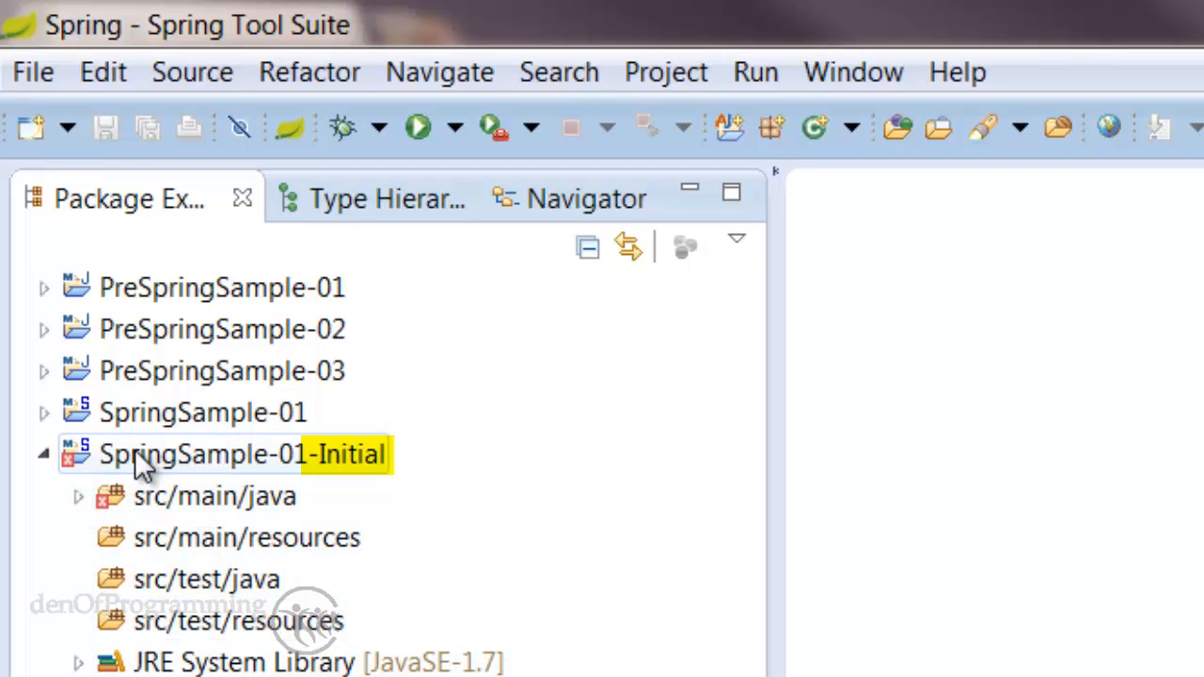
left_click(246, 537)
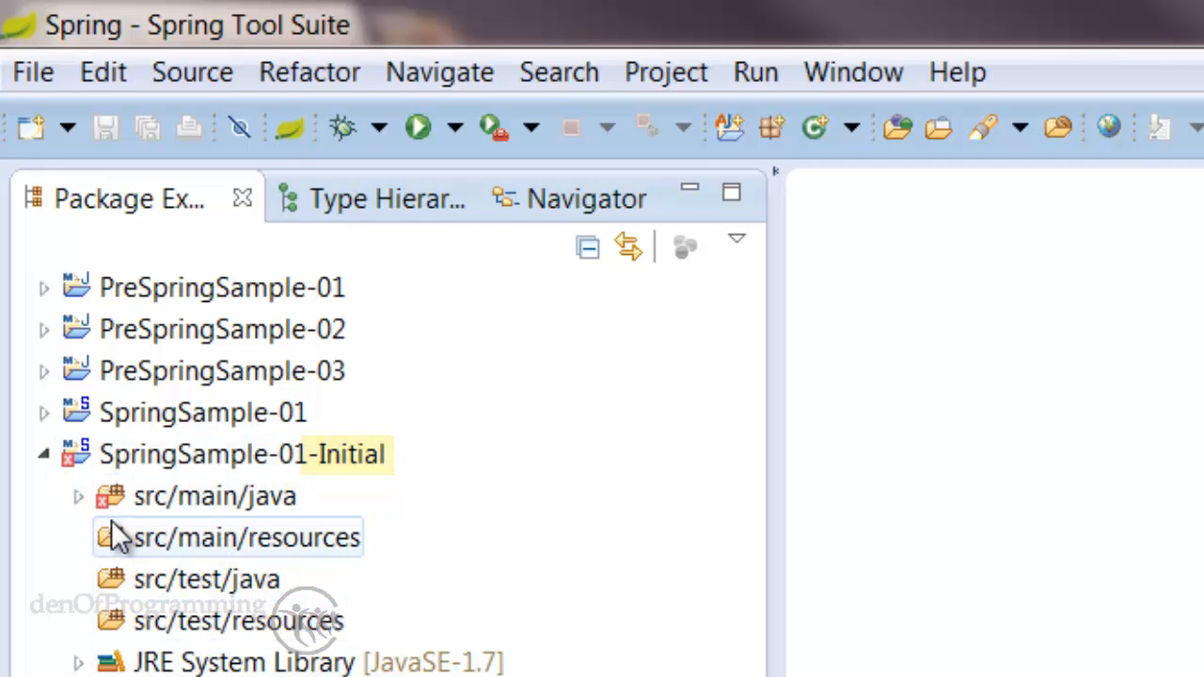
left_click(197, 497)
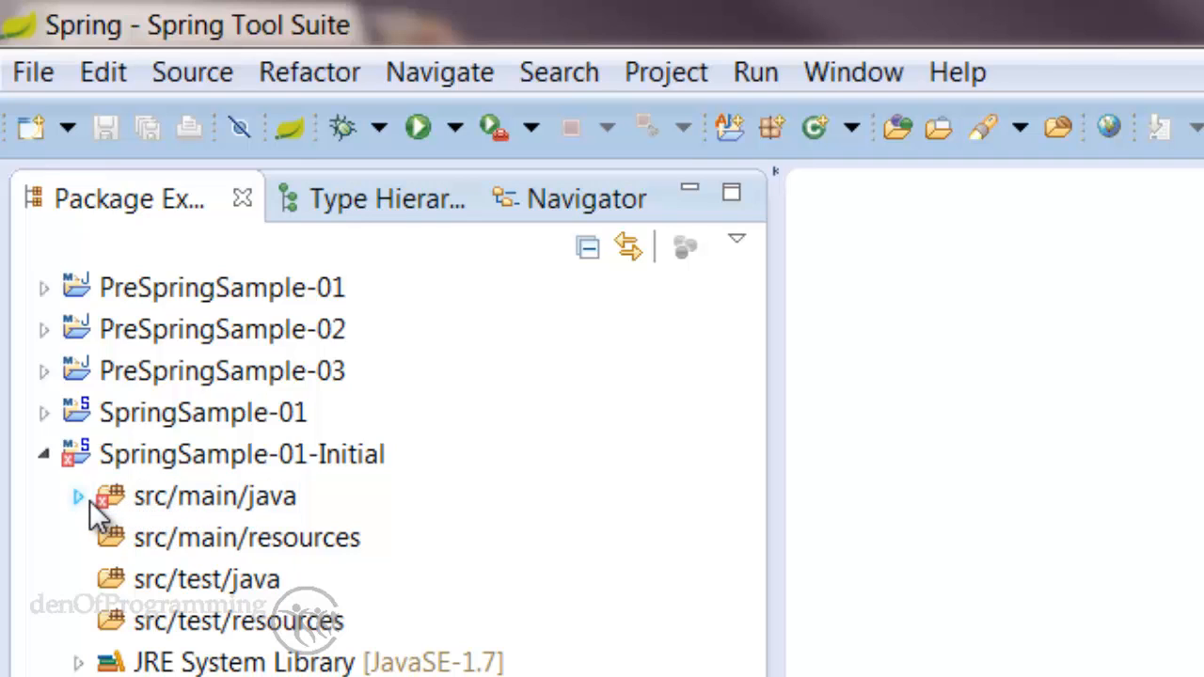
left_click(79, 497)
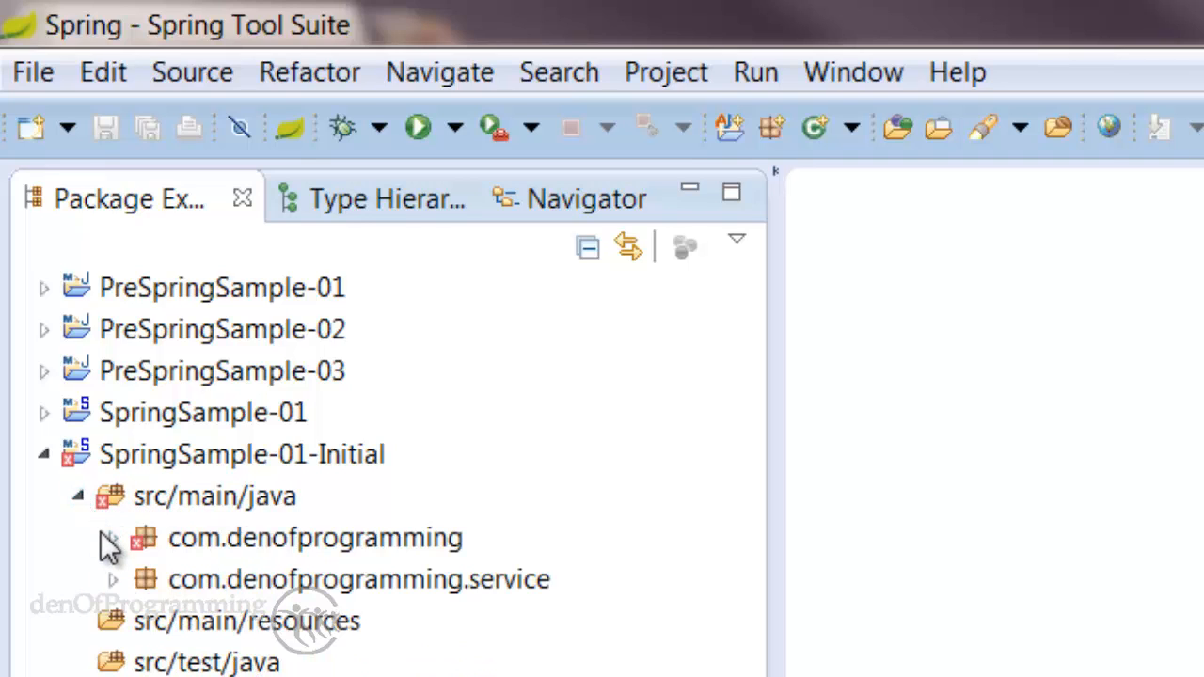
left_click(106, 537)
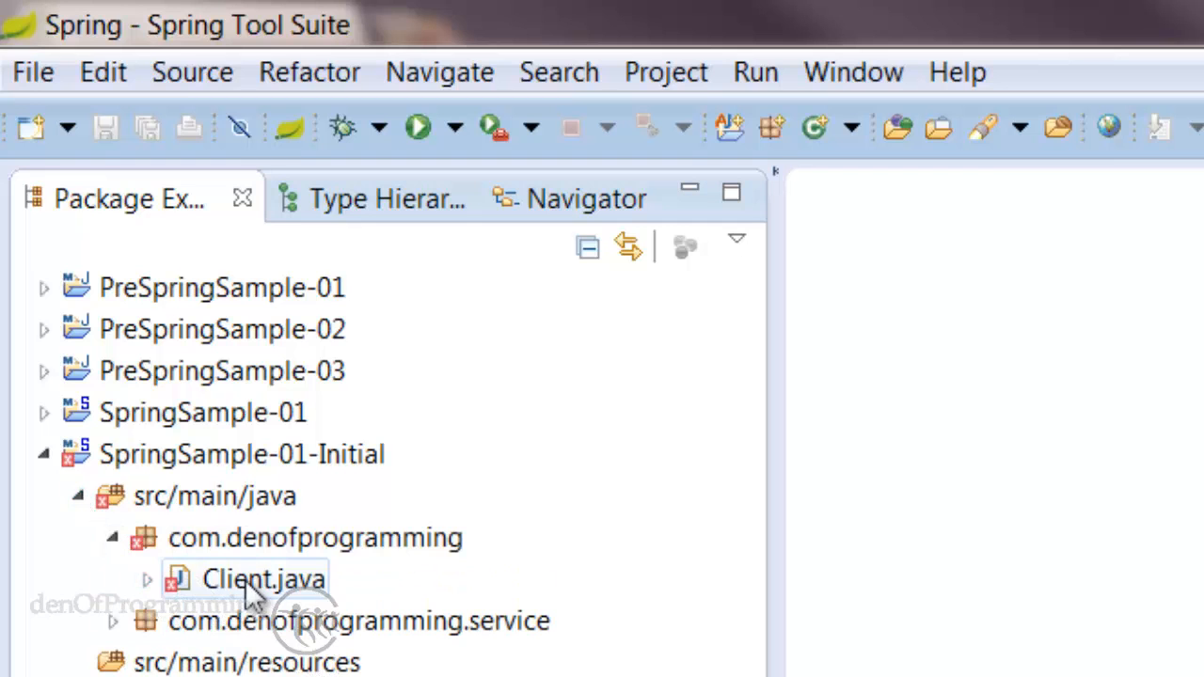
Step: Open Client.java and select the unresolved printer variable in printer.printMessage()
double_click(264, 578)
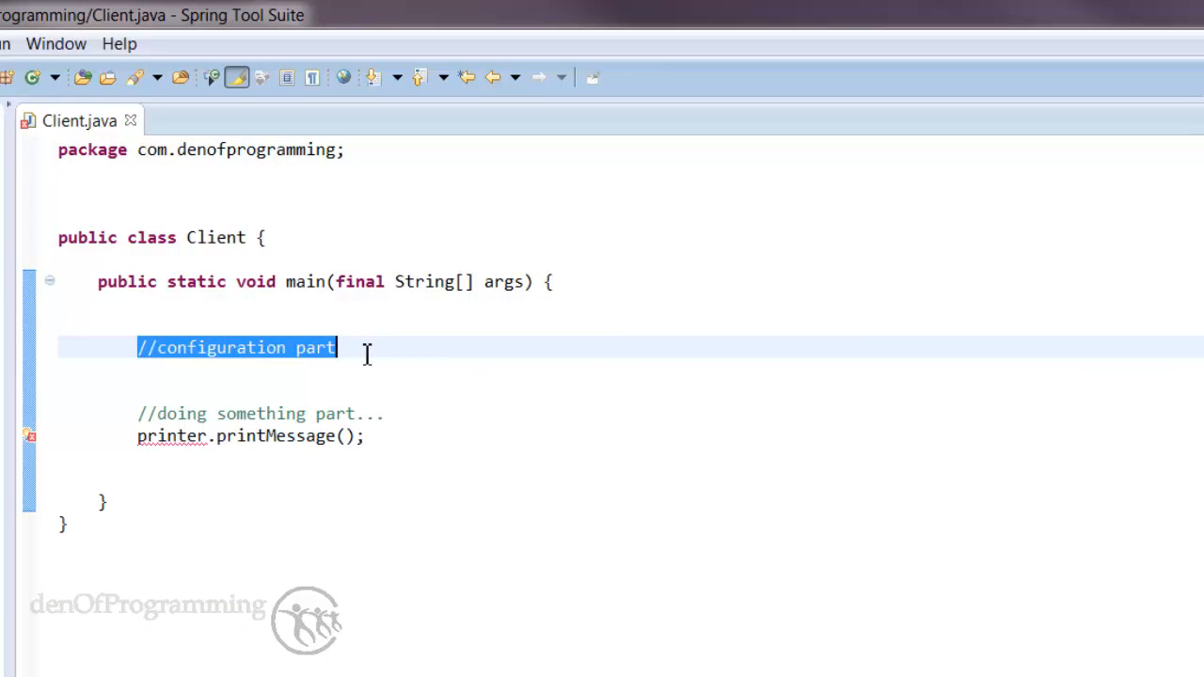
left_click(137, 370)
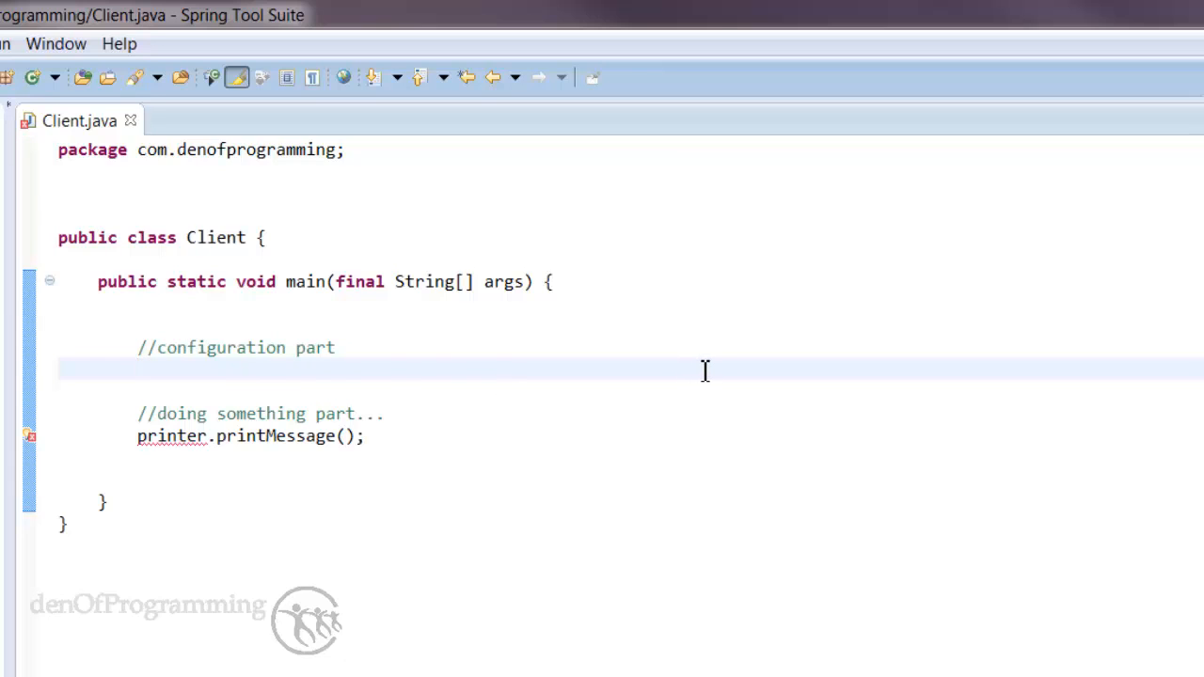
left_click(137, 369)
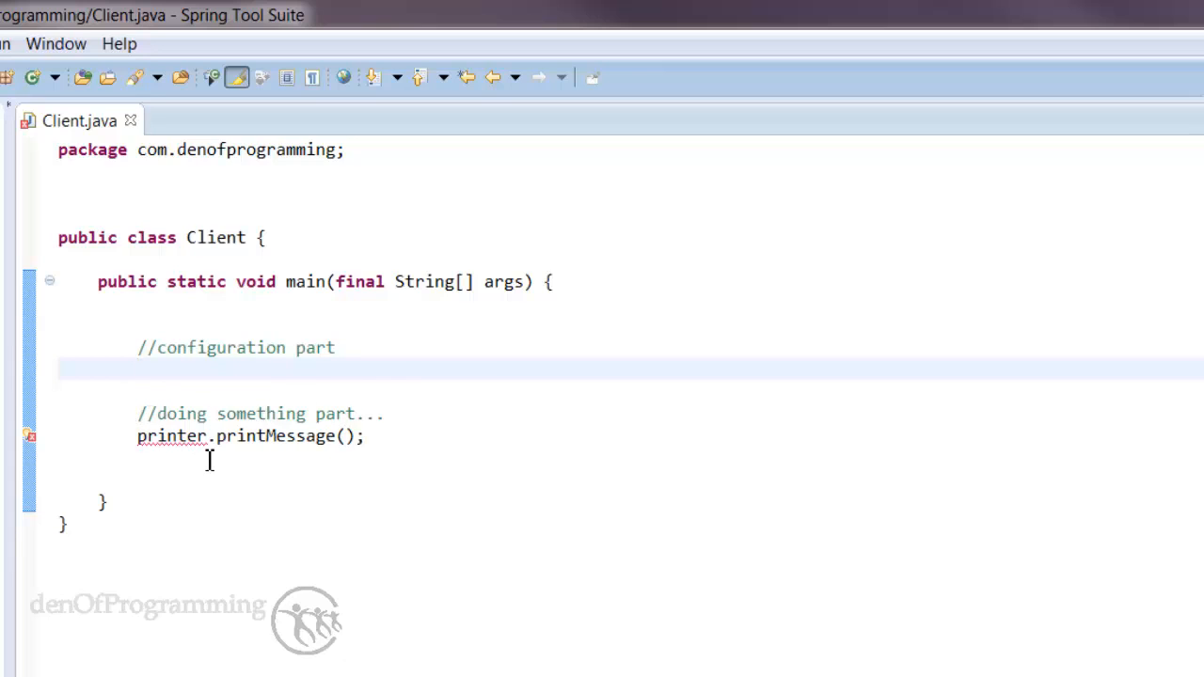
mouse_move(276, 486)
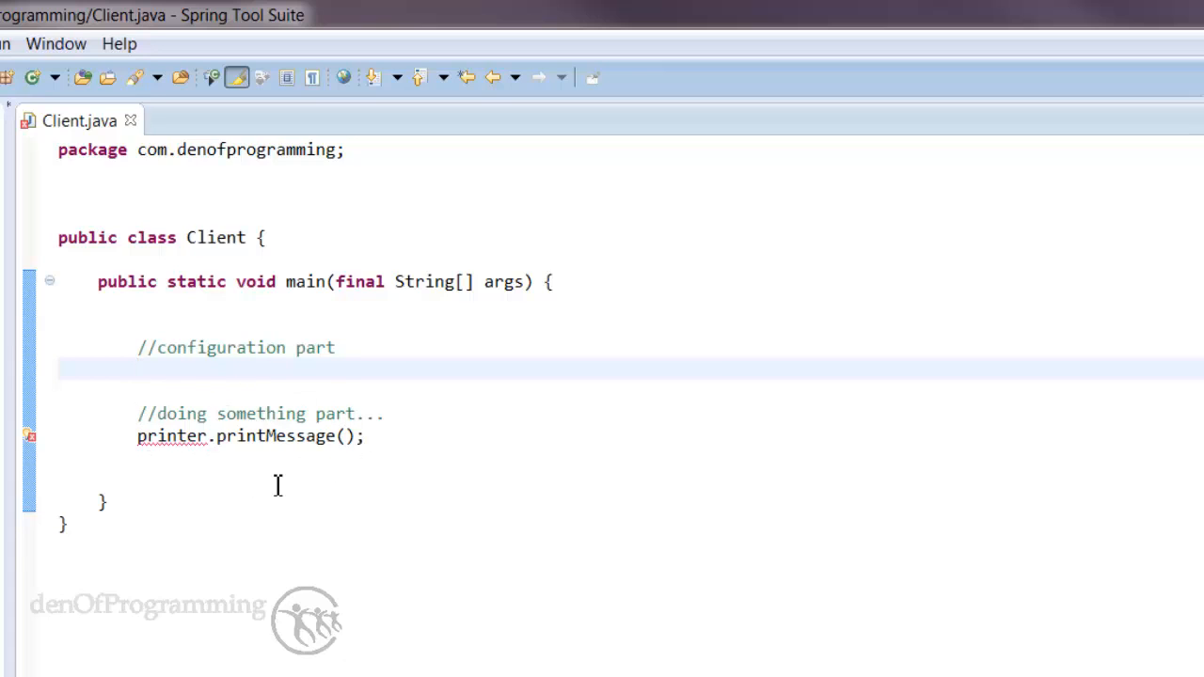
mouse_move(216, 445)
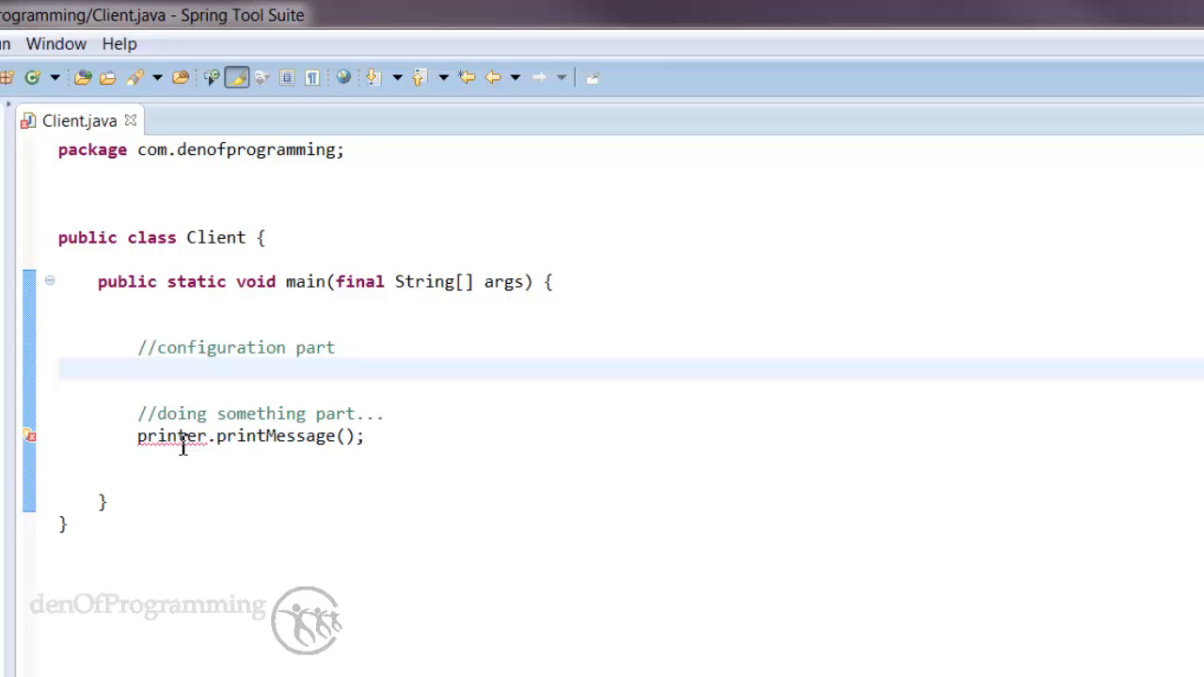
double_click(169, 436)
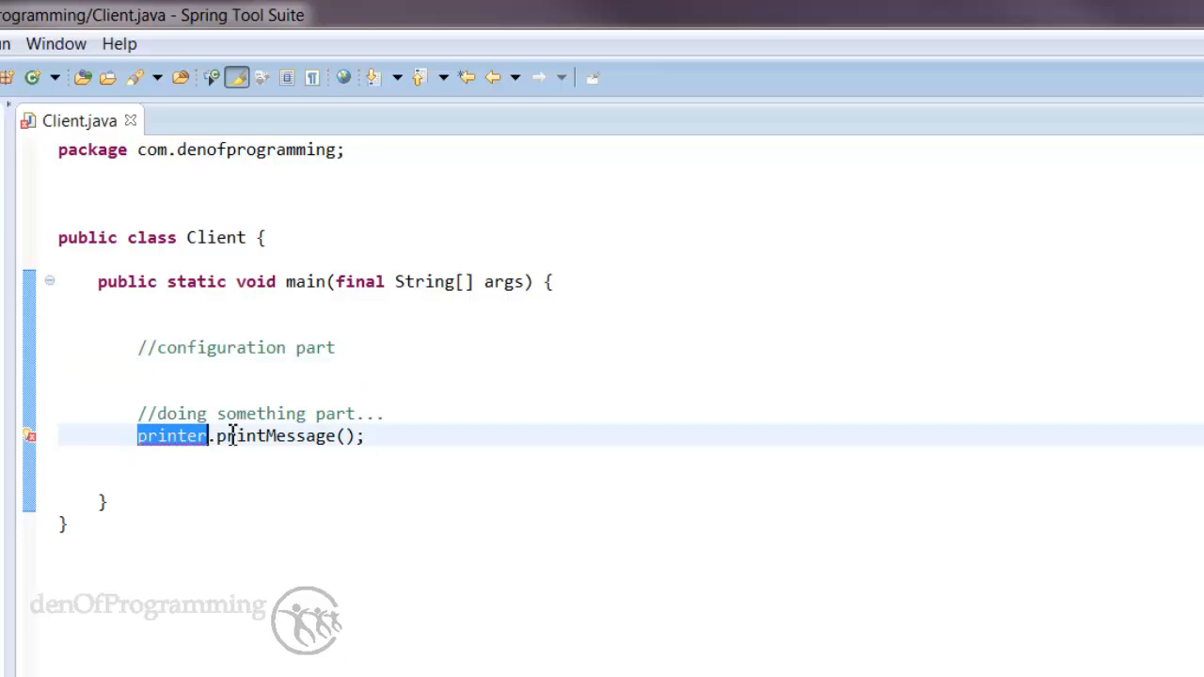
left_click(389, 447)
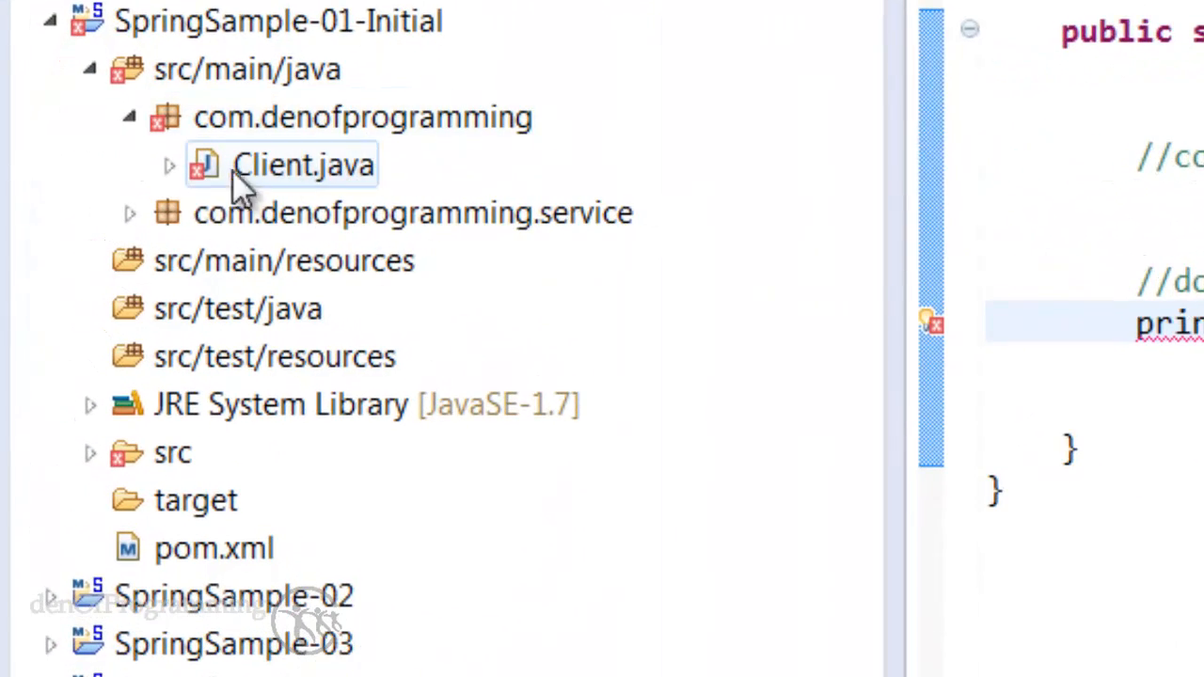
Step: Expand com.denofprogramming.service, open MessagePrinter.java and select its service field
left_click(397, 213)
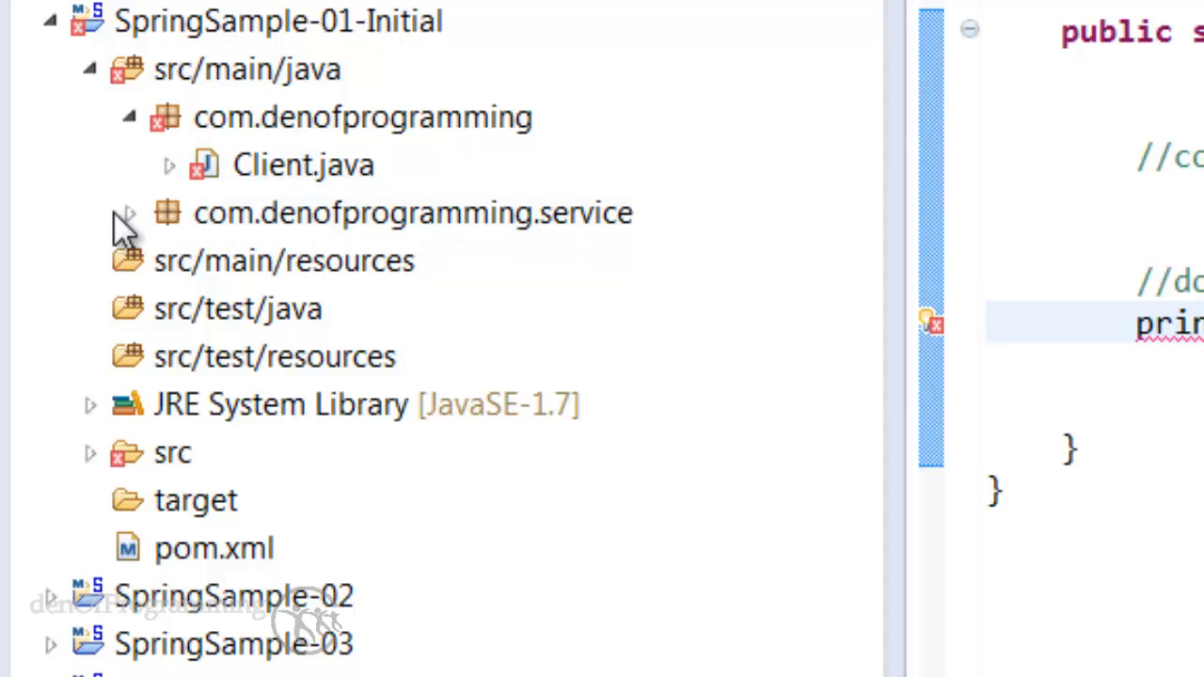
left_click(127, 213)
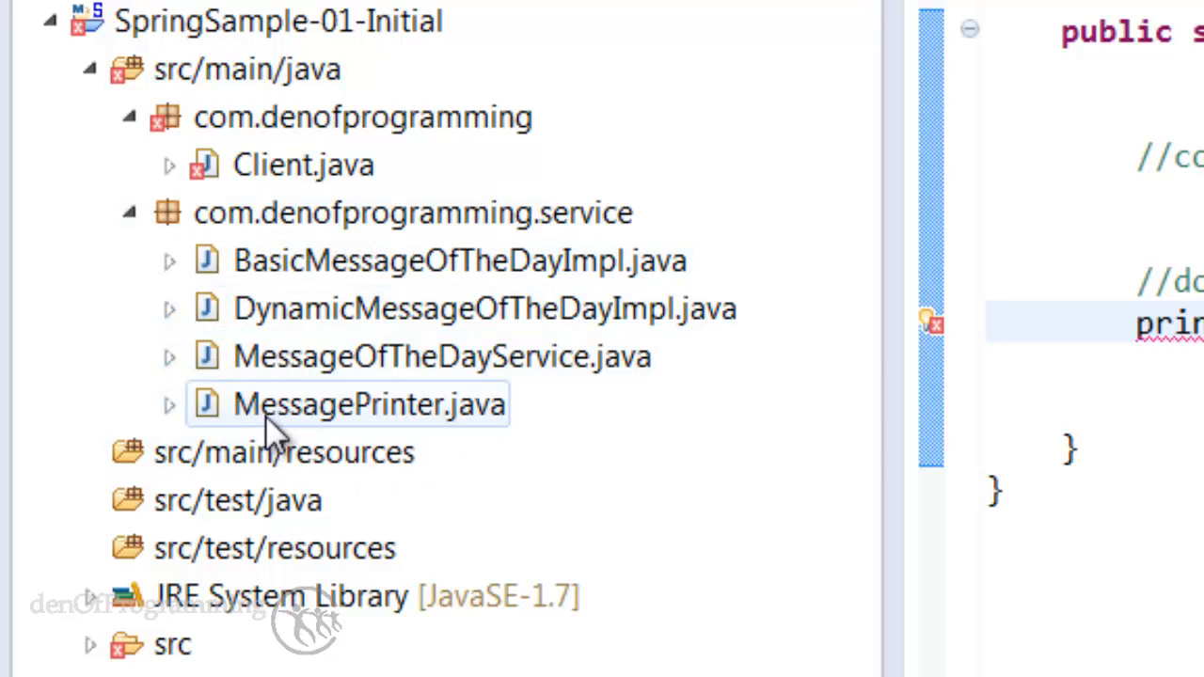
double_click(364, 404)
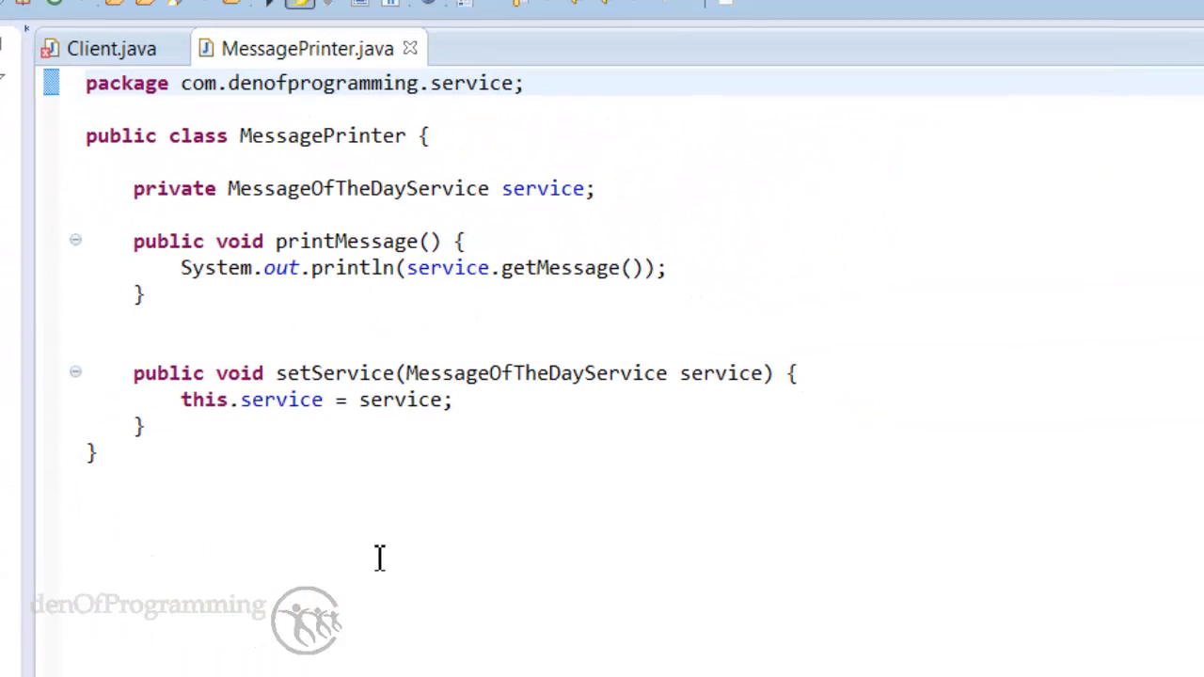
mouse_move(517, 485)
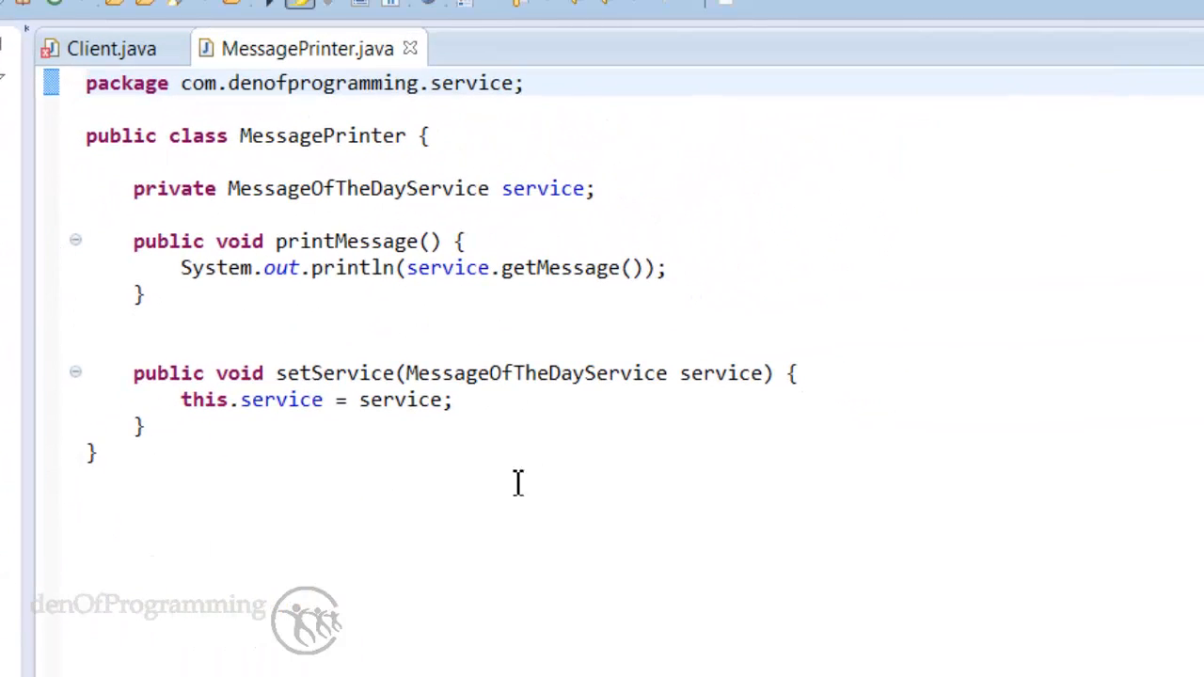
mouse_move(247, 216)
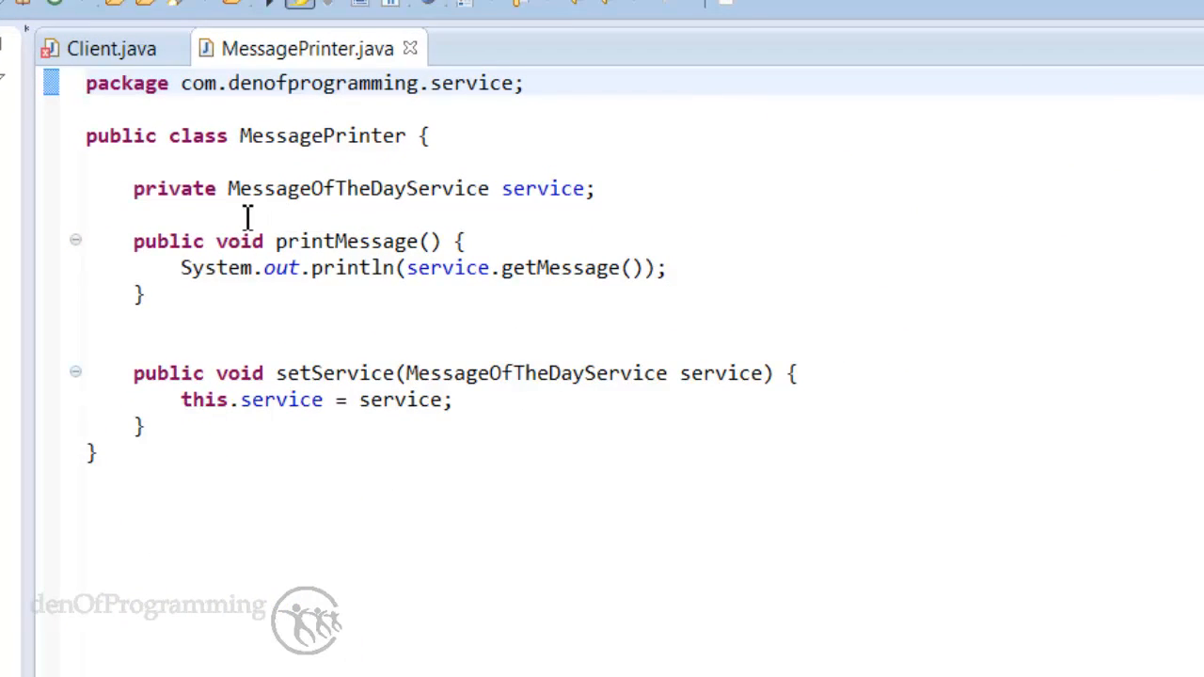
double_click(543, 189)
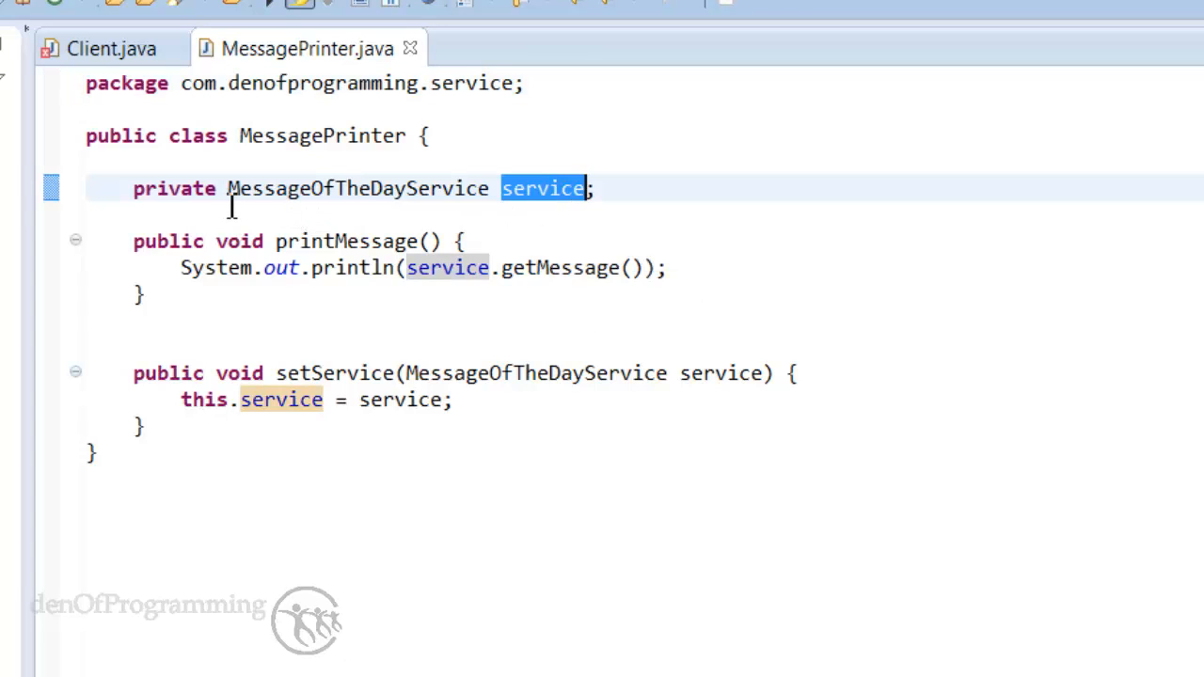
mouse_move(442, 188)
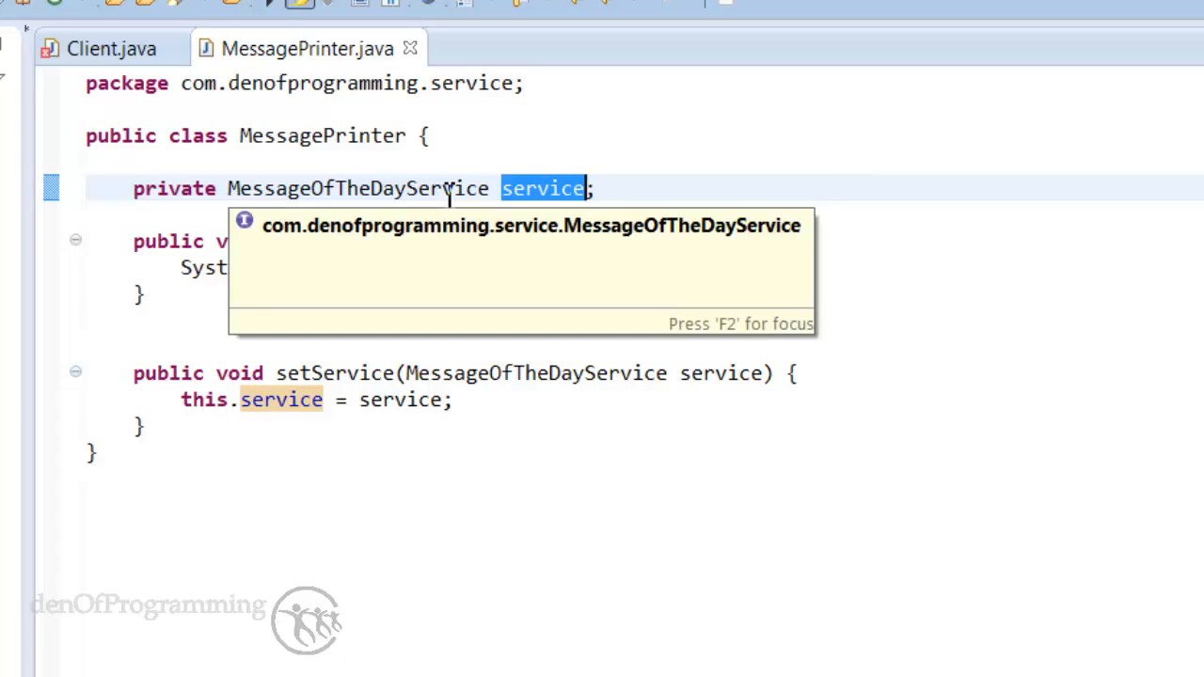
mouse_move(251, 272)
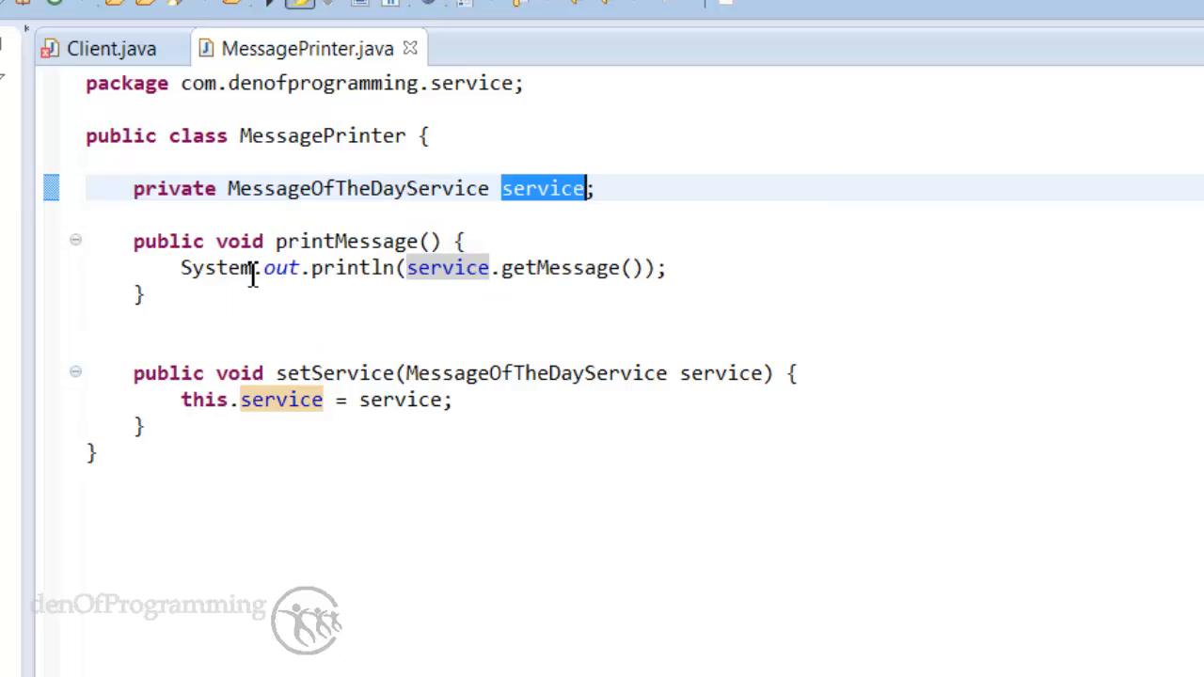
mouse_move(339, 241)
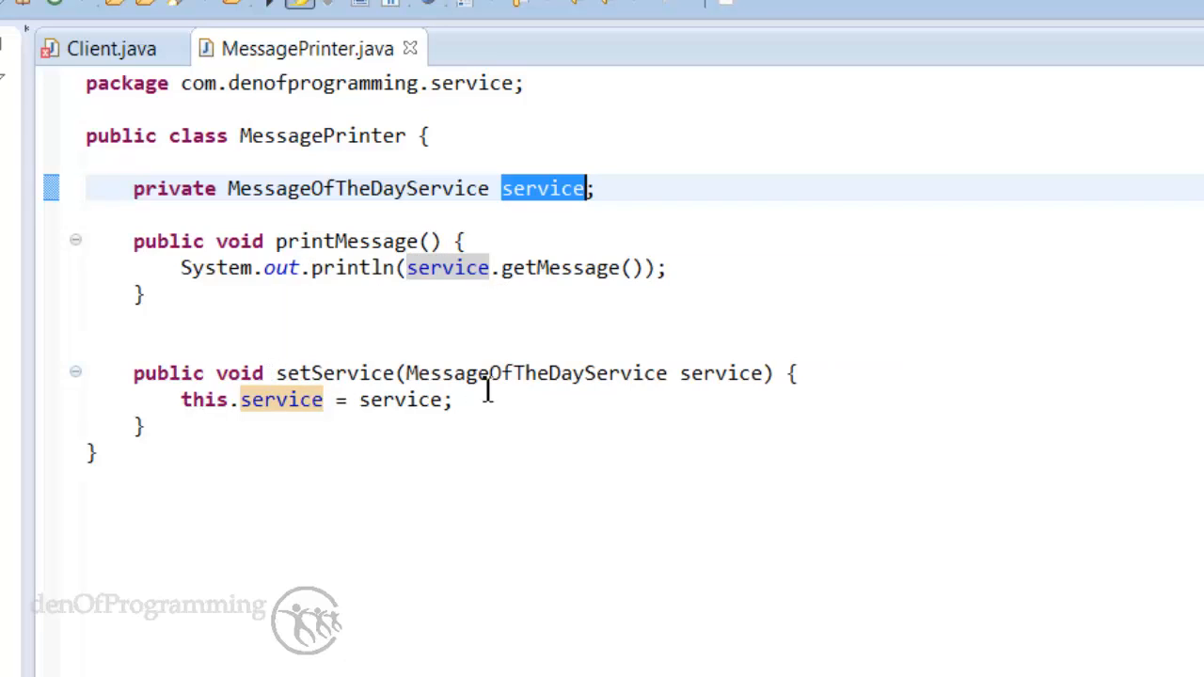
mouse_move(449, 417)
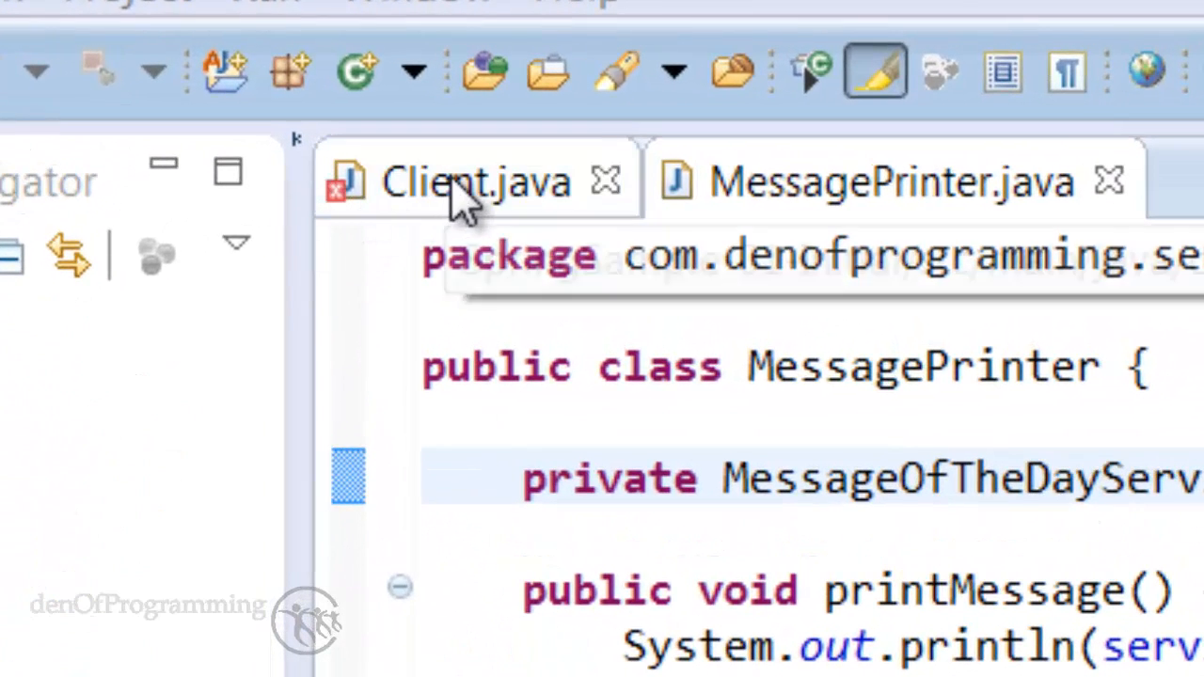
Step: Return to Client.java and mark the empty line under //configuration part
left_click(465, 180)
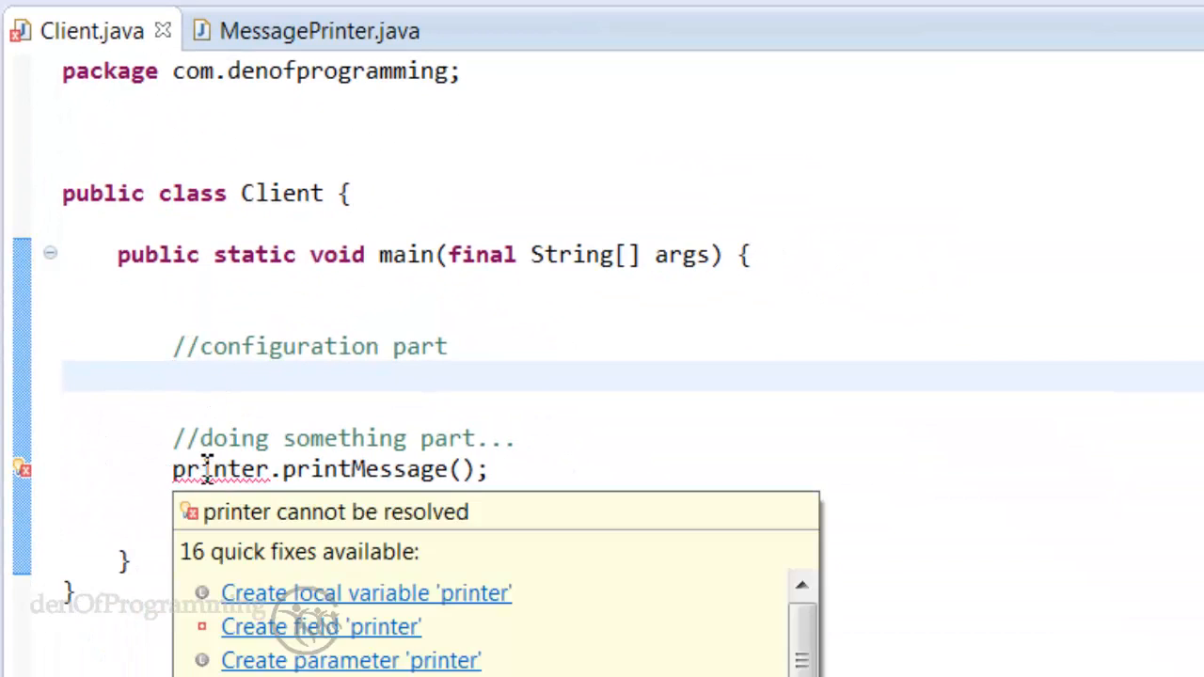
left_click(213, 382)
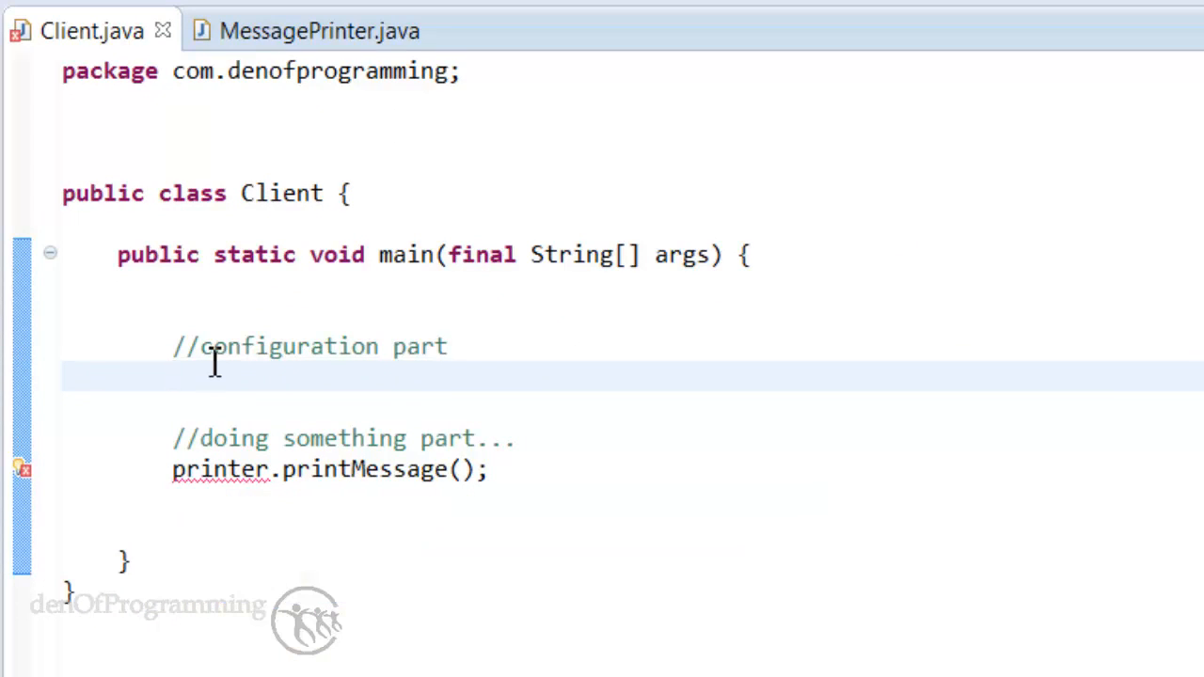
mouse_move(205, 378)
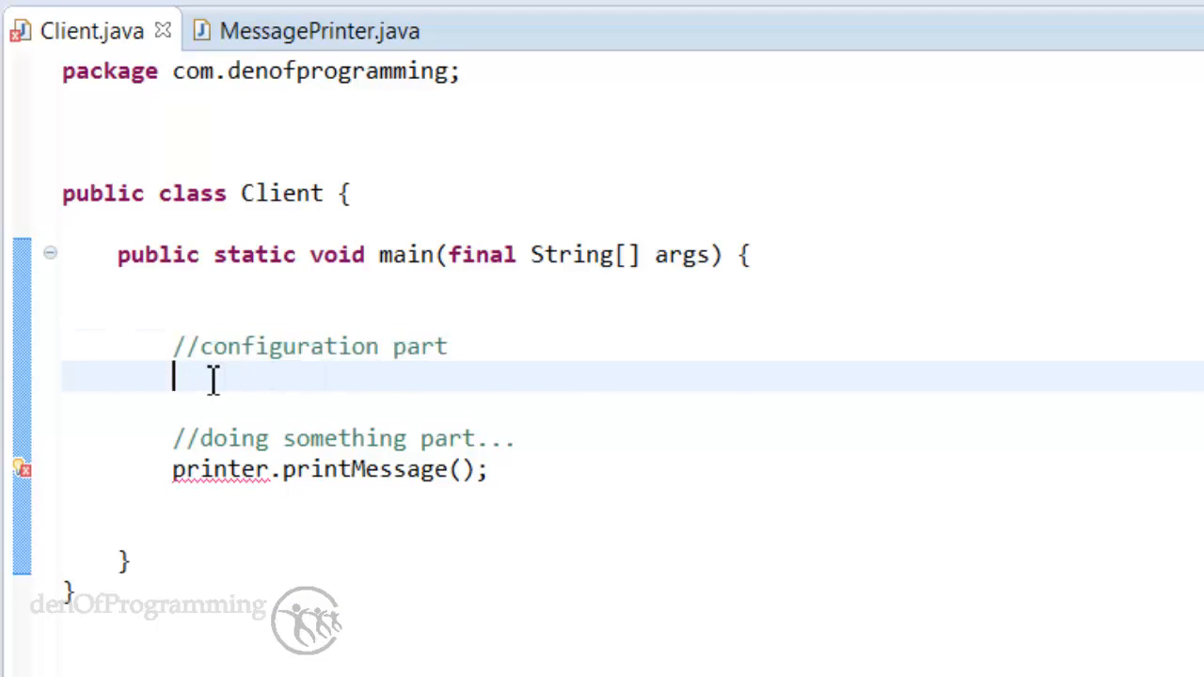
mouse_move(564, 397)
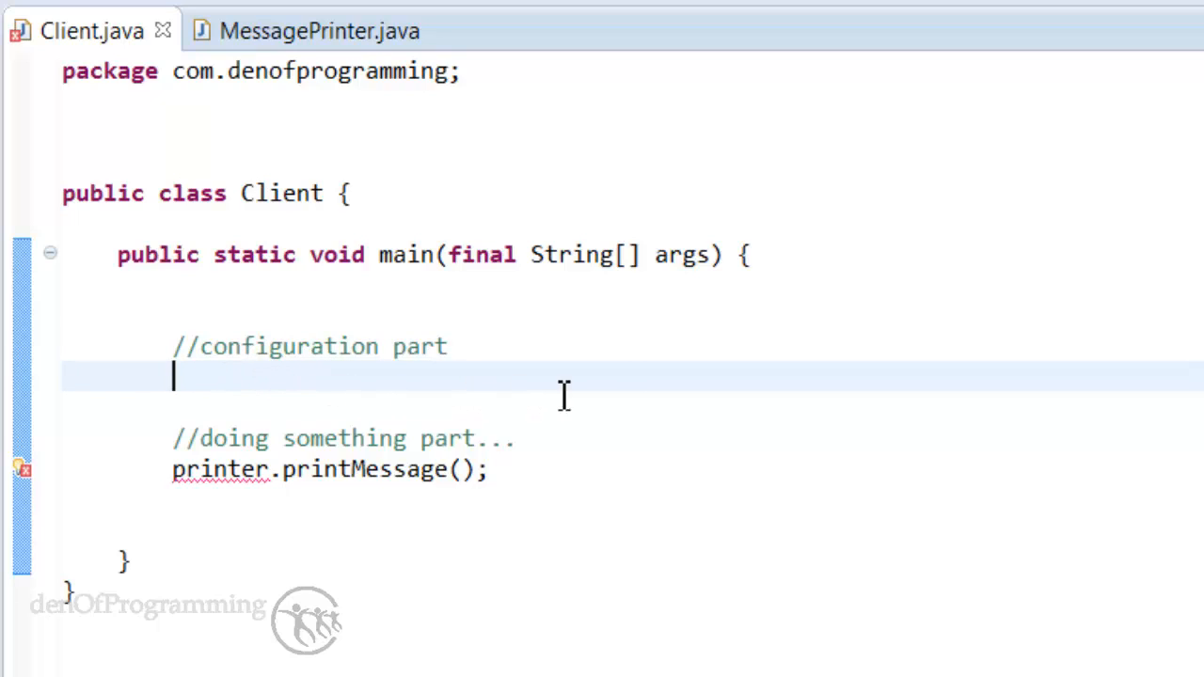
mouse_move(632, 386)
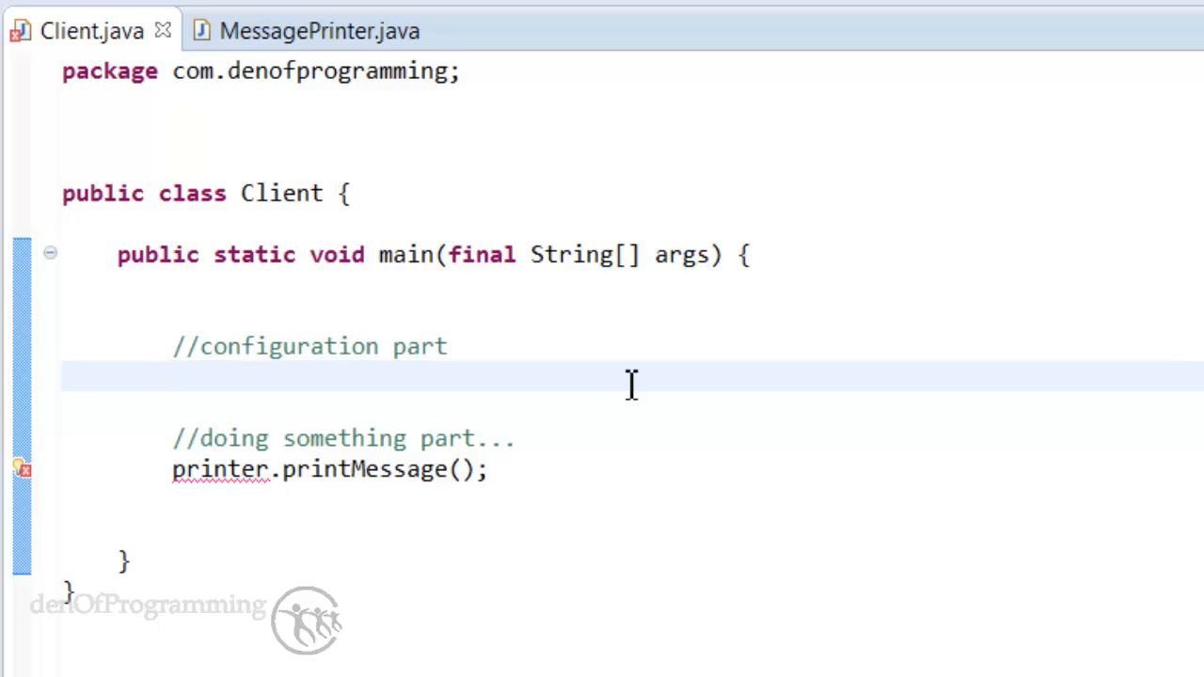
left_click(174, 383)
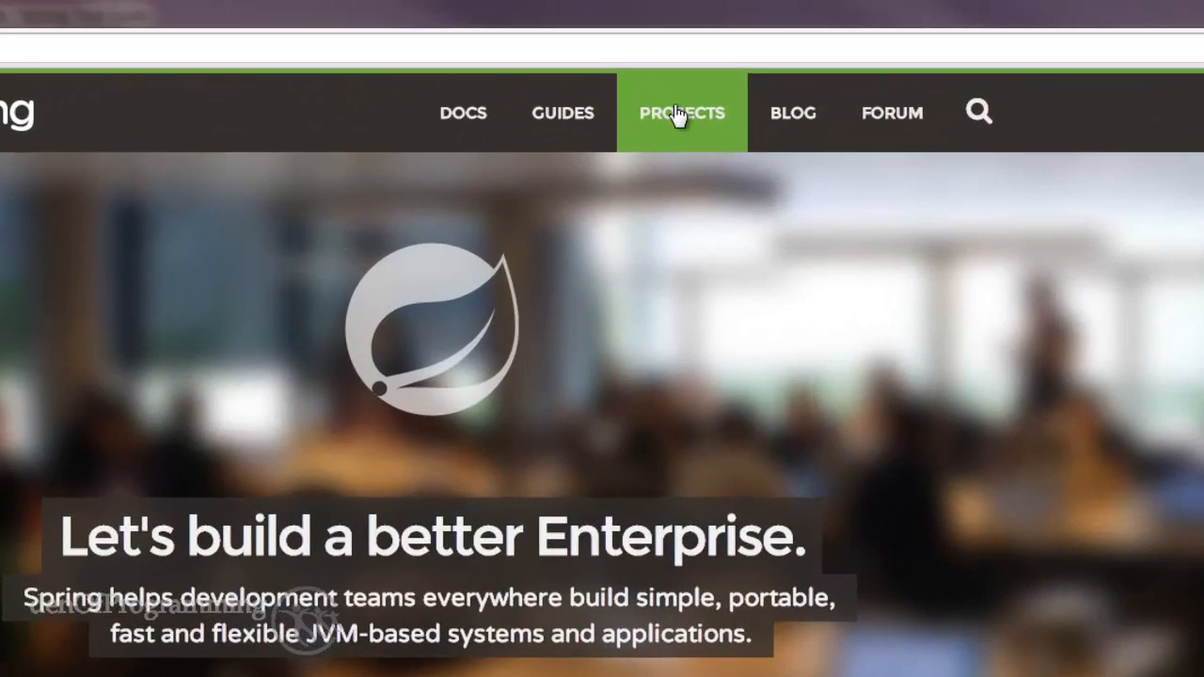
Step: Open the spring.io Projects listing and scroll the grid to Spring Framework
left_click(681, 112)
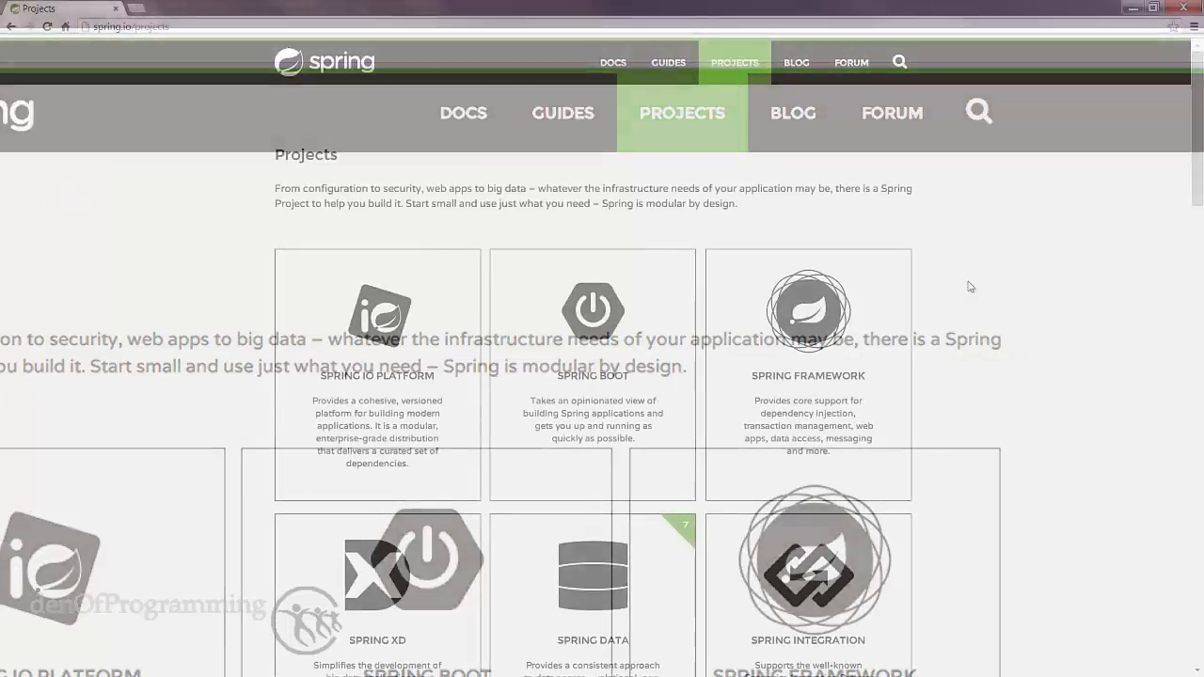
scroll("down", 3)
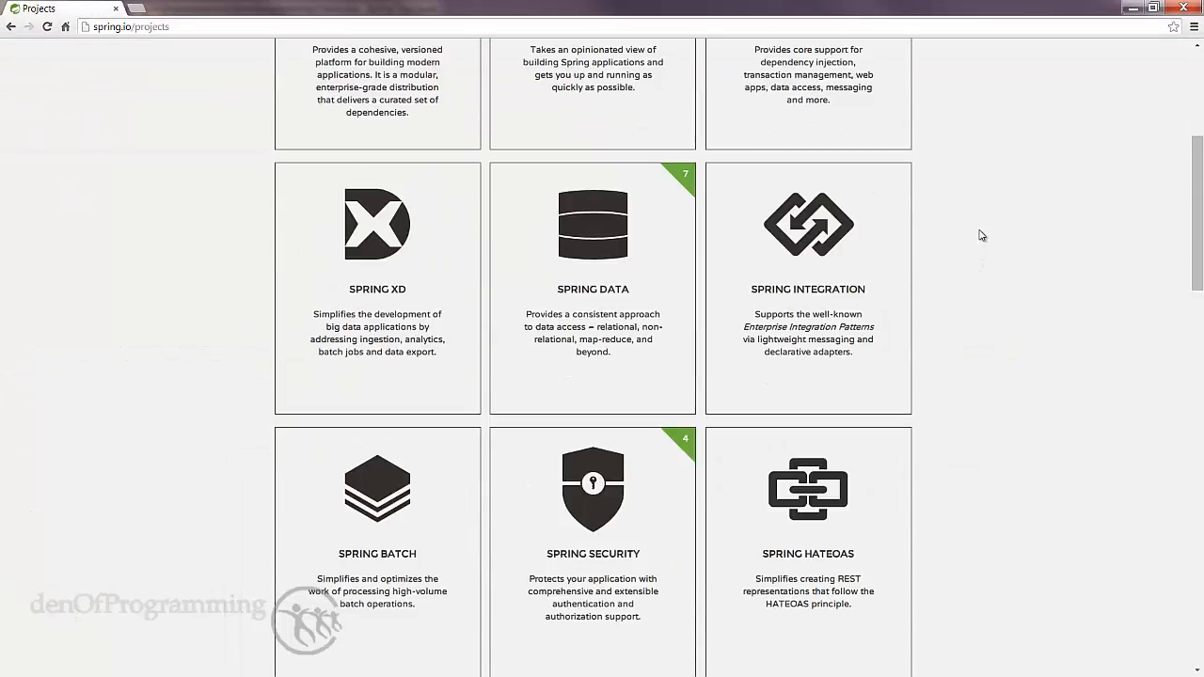
scroll("down", 3)
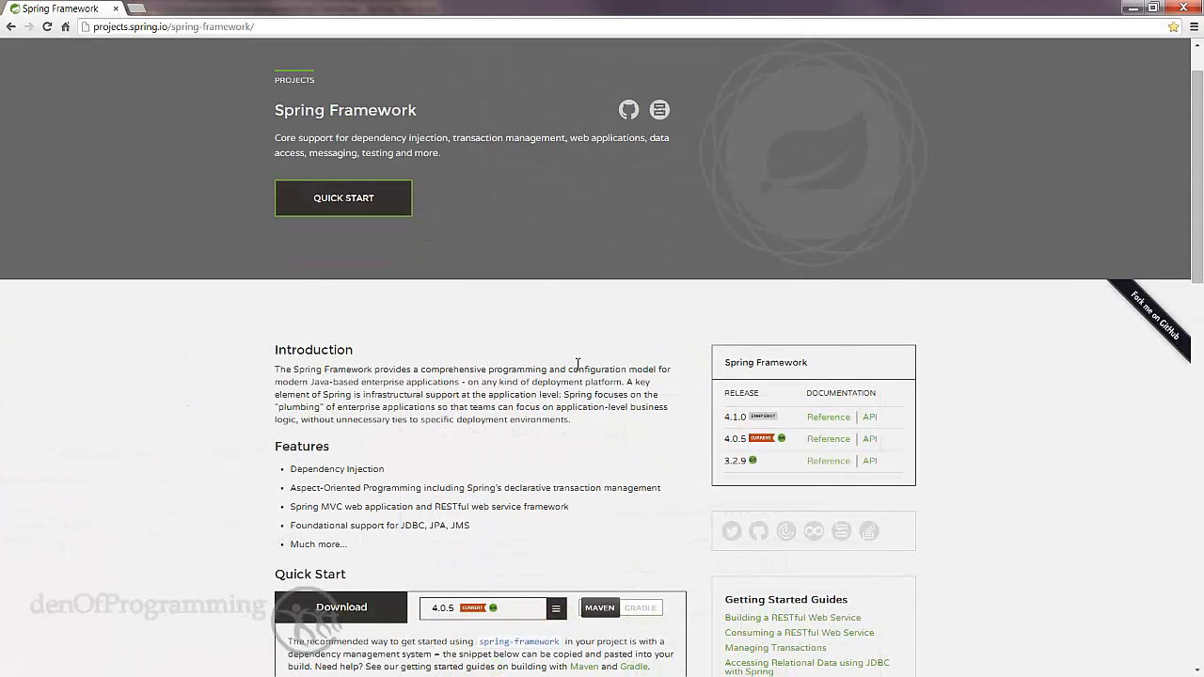
mouse_move(431, 371)
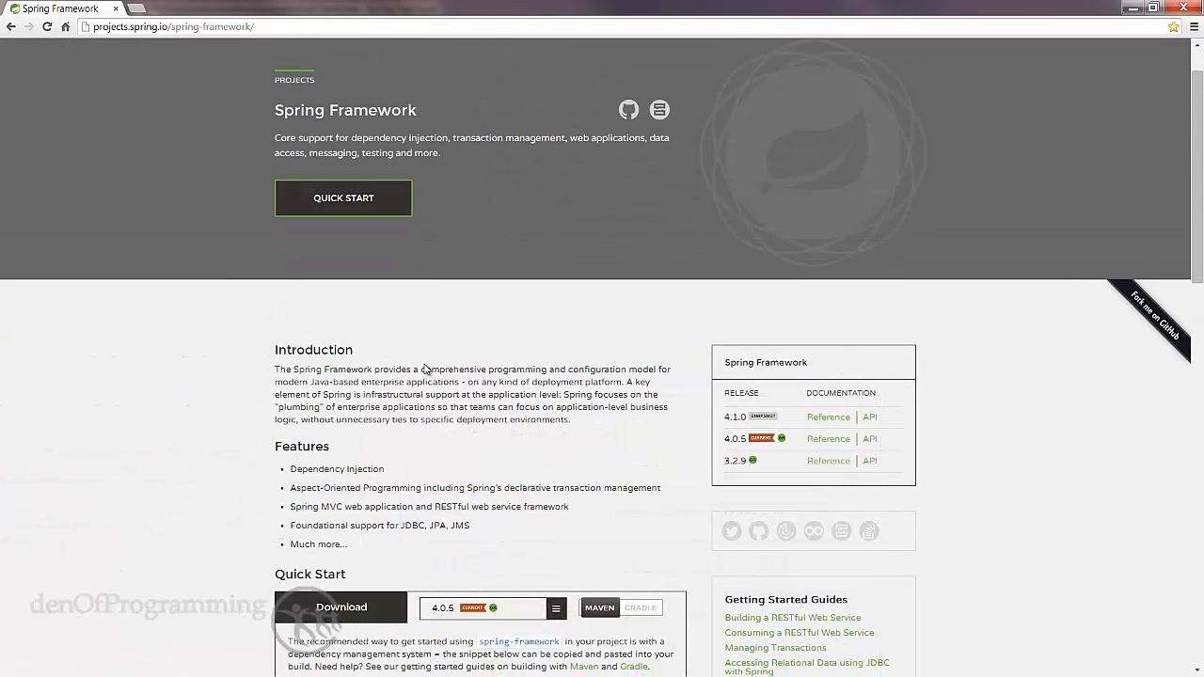
Step: Select and copy the spring-context 4.0.5.RELEASE Maven dependency block from Quick Start
scroll("down", 3)
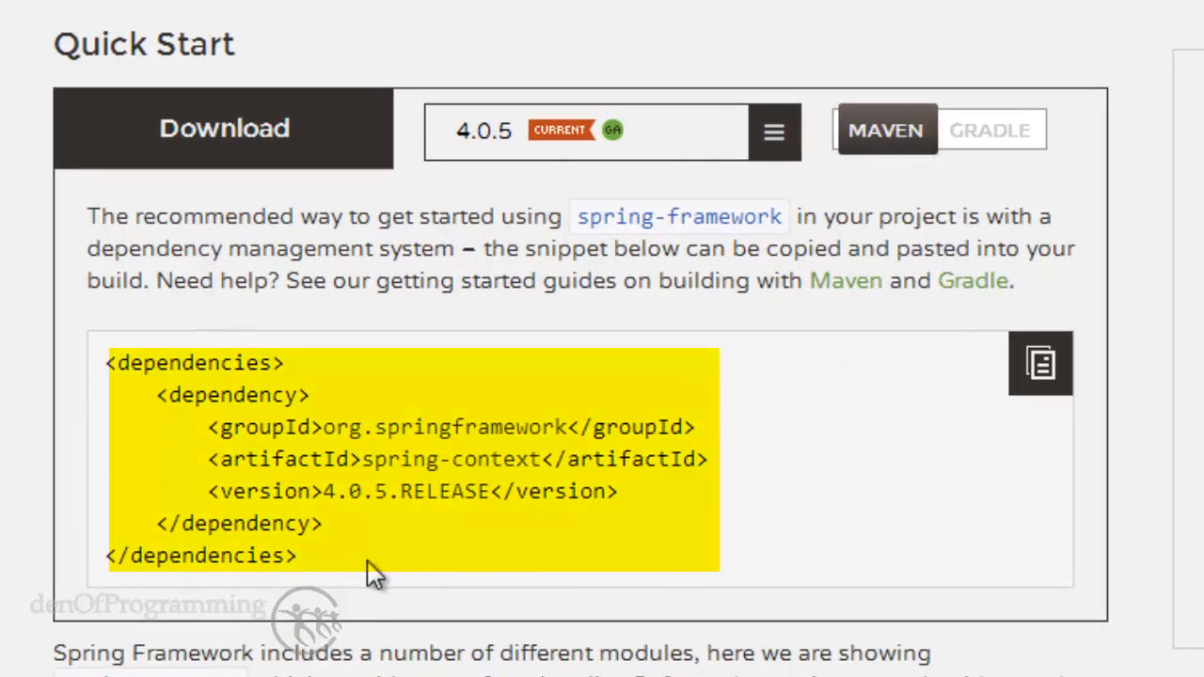
mouse_move(371, 461)
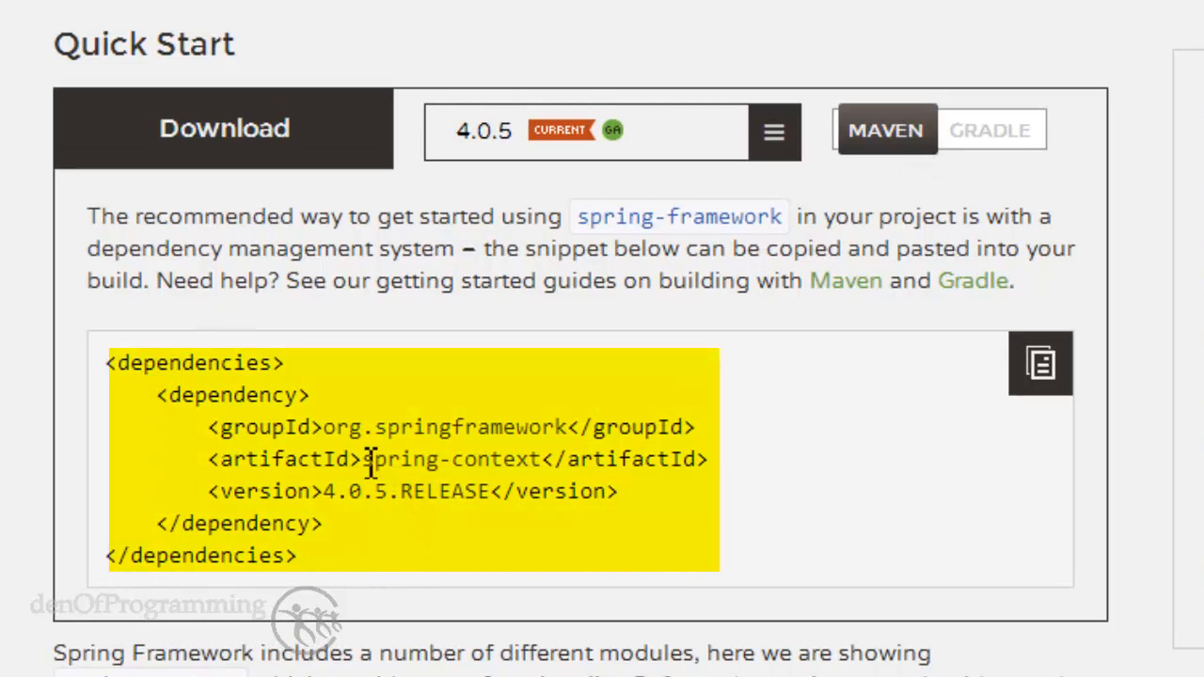
mouse_move(206, 442)
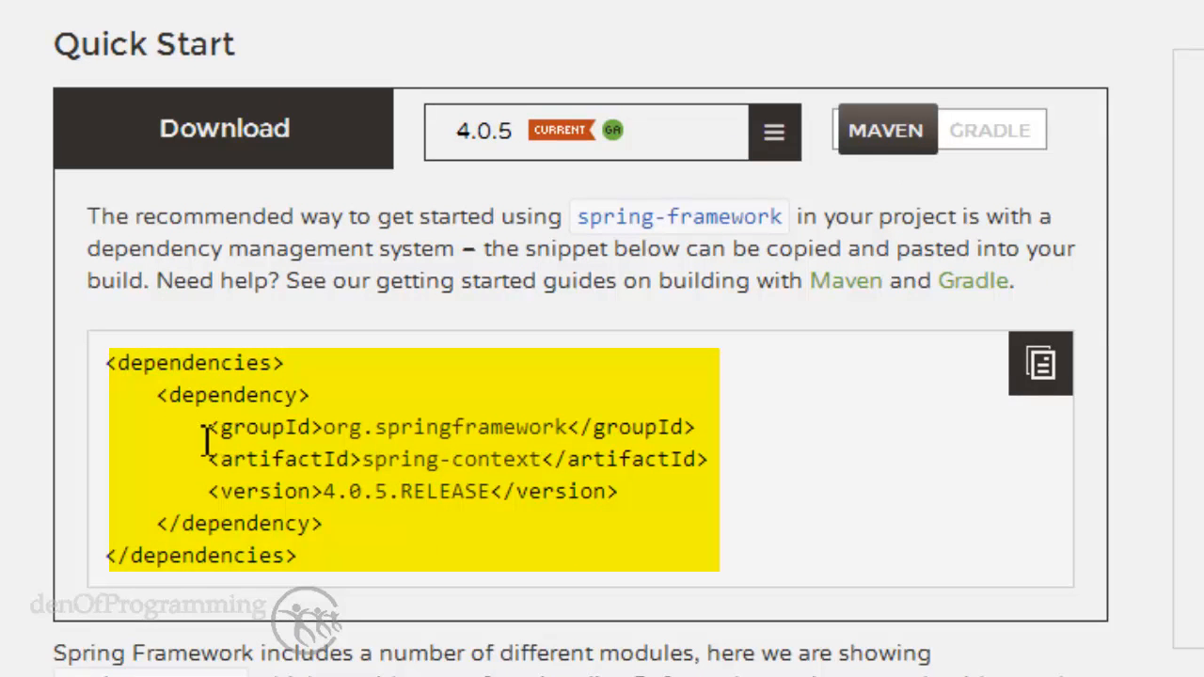
mouse_move(156, 403)
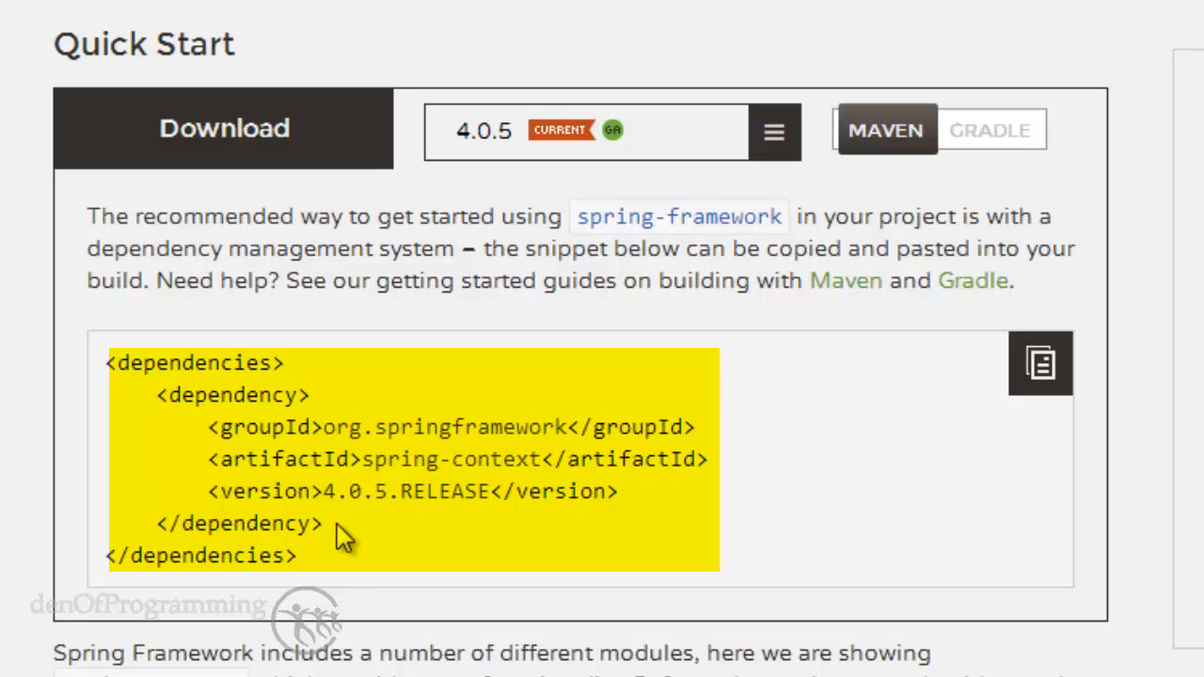
mouse_move(361, 428)
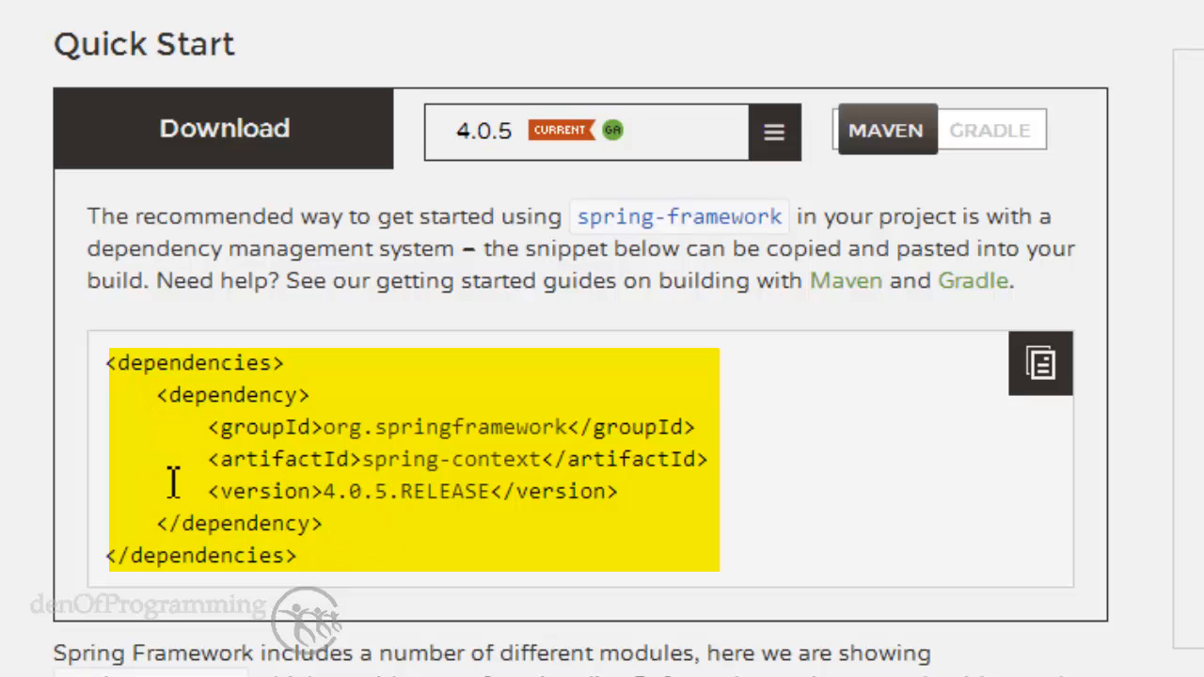
mouse_move(364, 459)
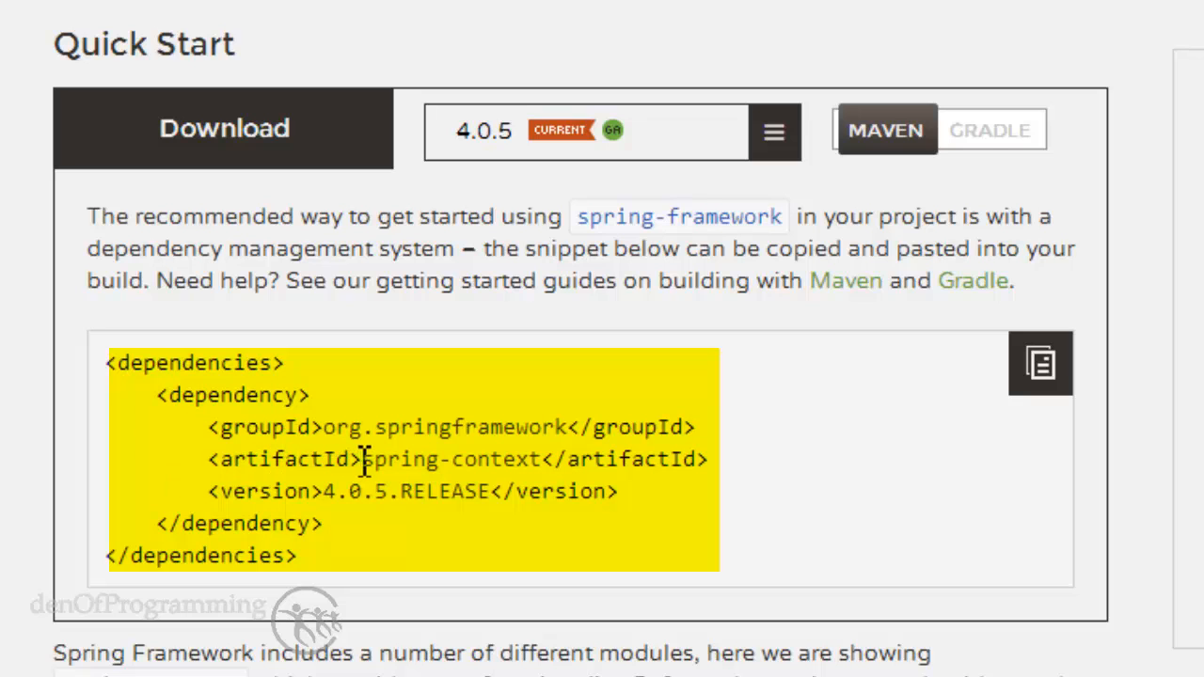
double_click(447, 459)
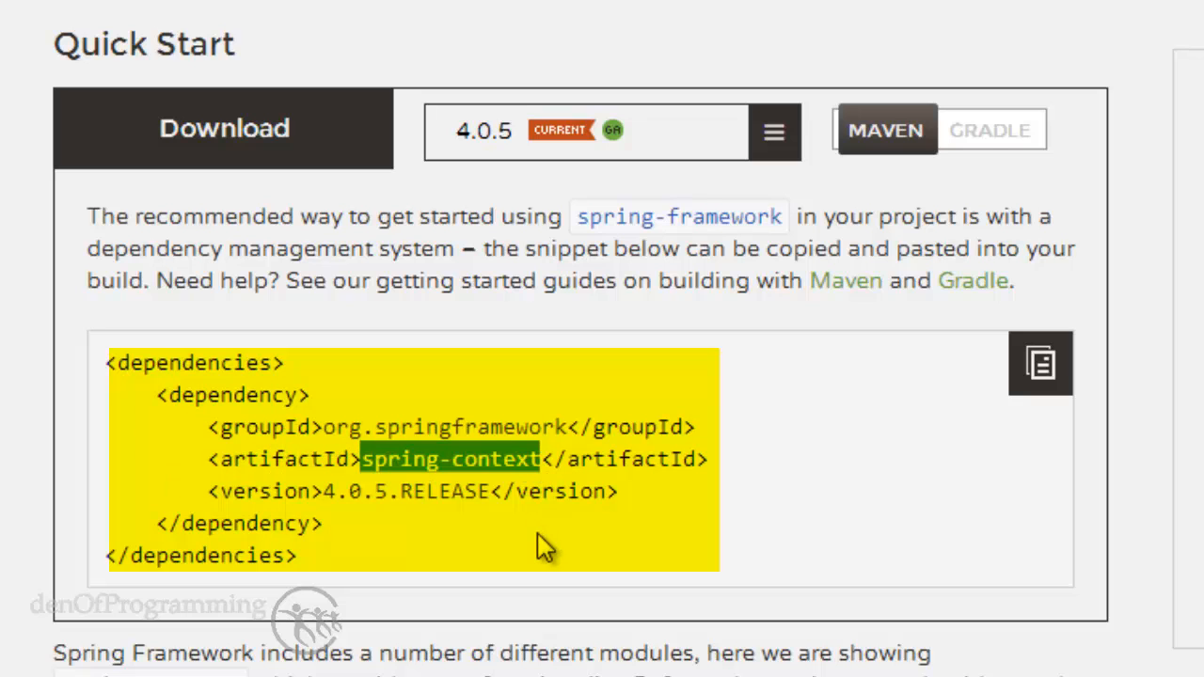
mouse_move(456, 559)
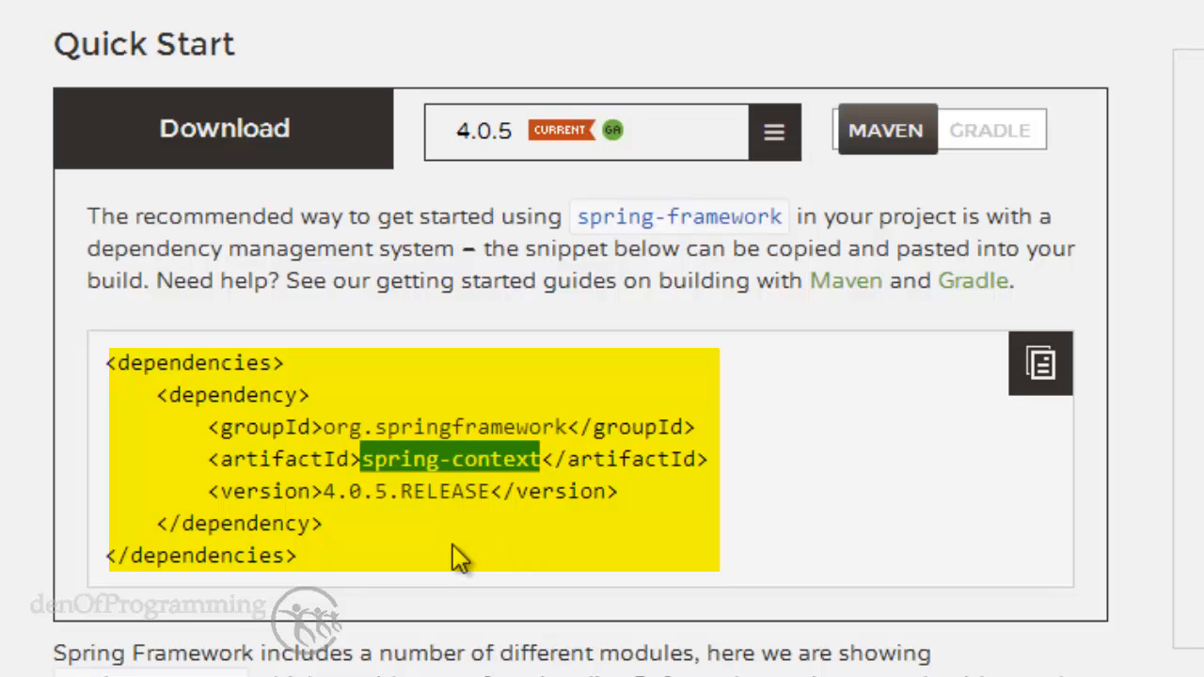
mouse_move(450, 553)
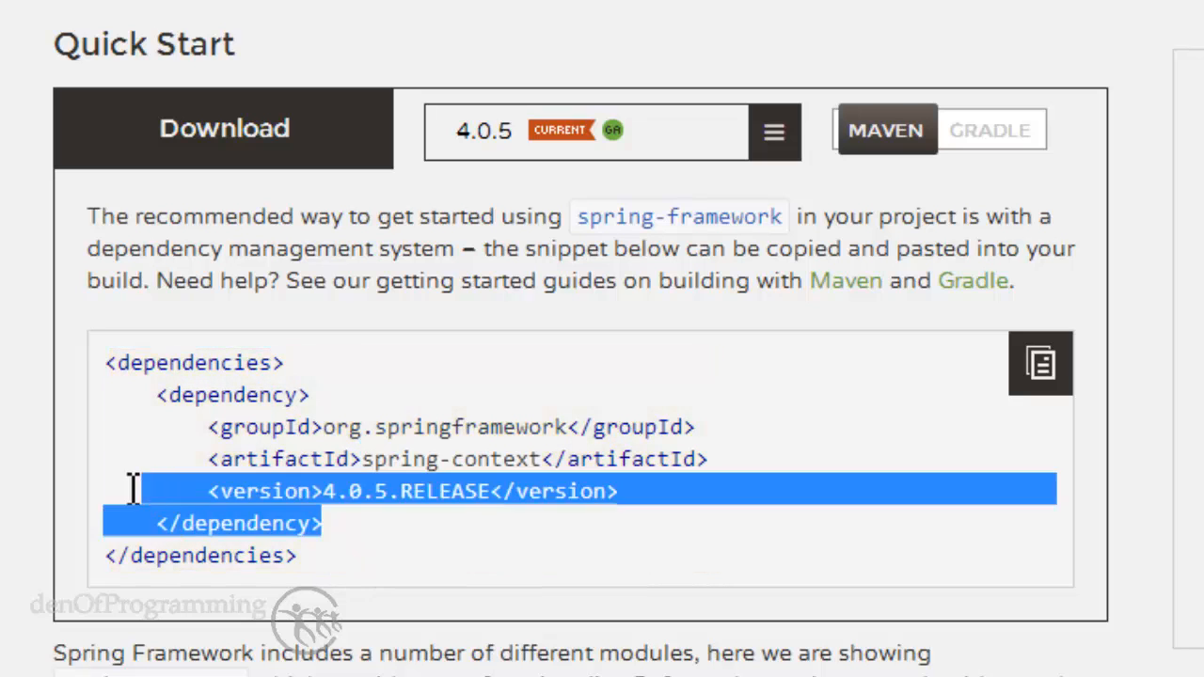
right_click(273, 446)
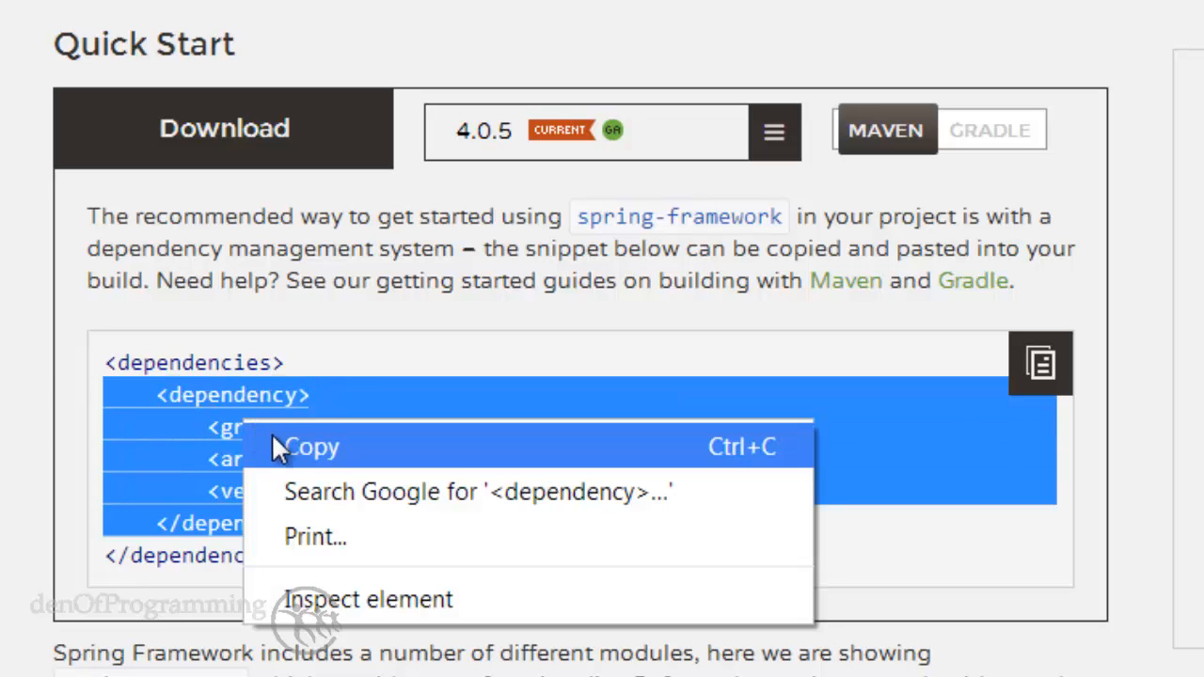
mouse_move(301, 458)
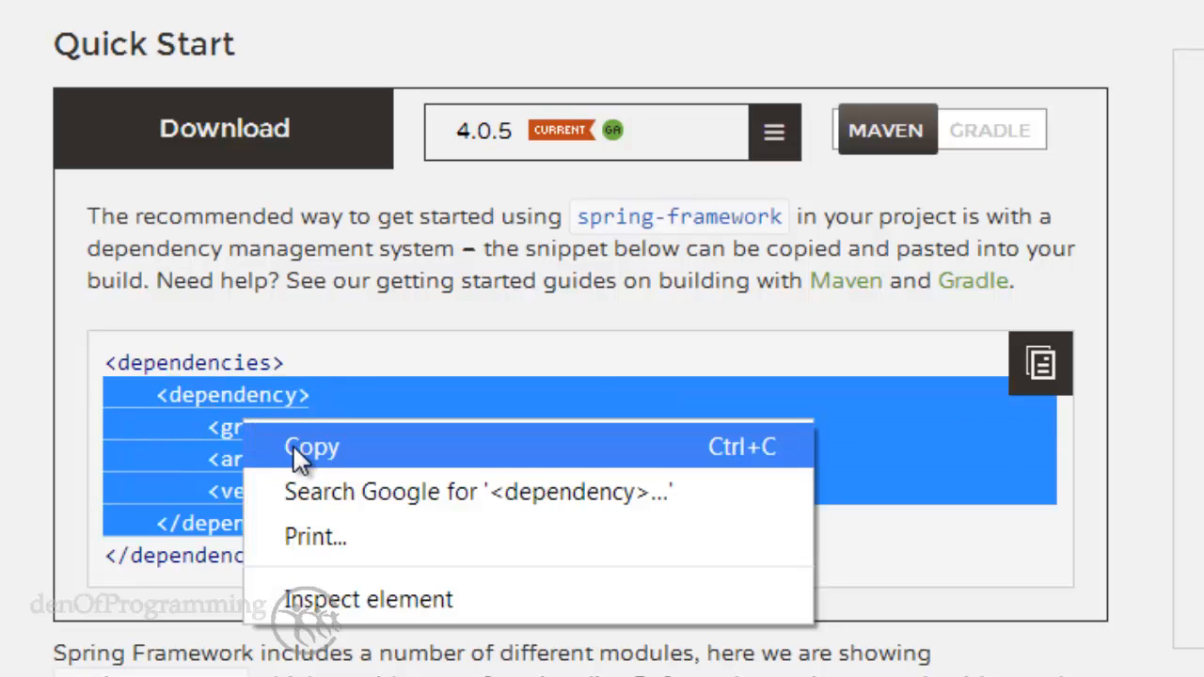
left_click(310, 446)
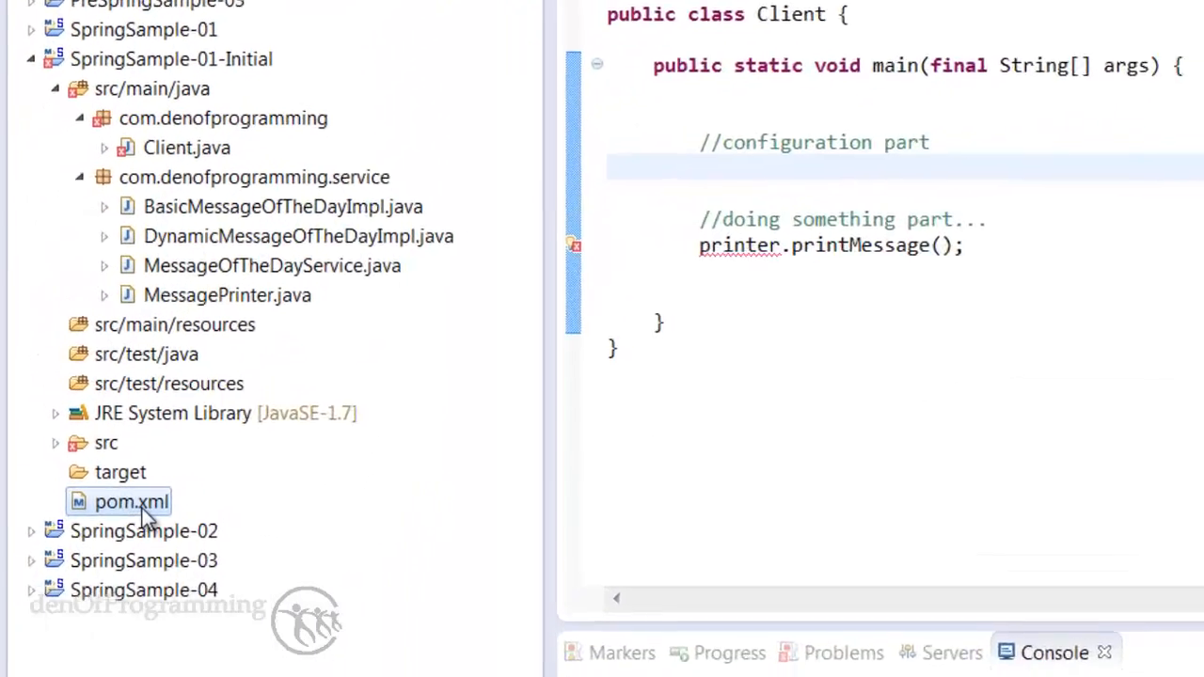
Step: Open pom.xml, check the source 1.7 compiler setting, and place the cursor in dependencies
double_click(119, 501)
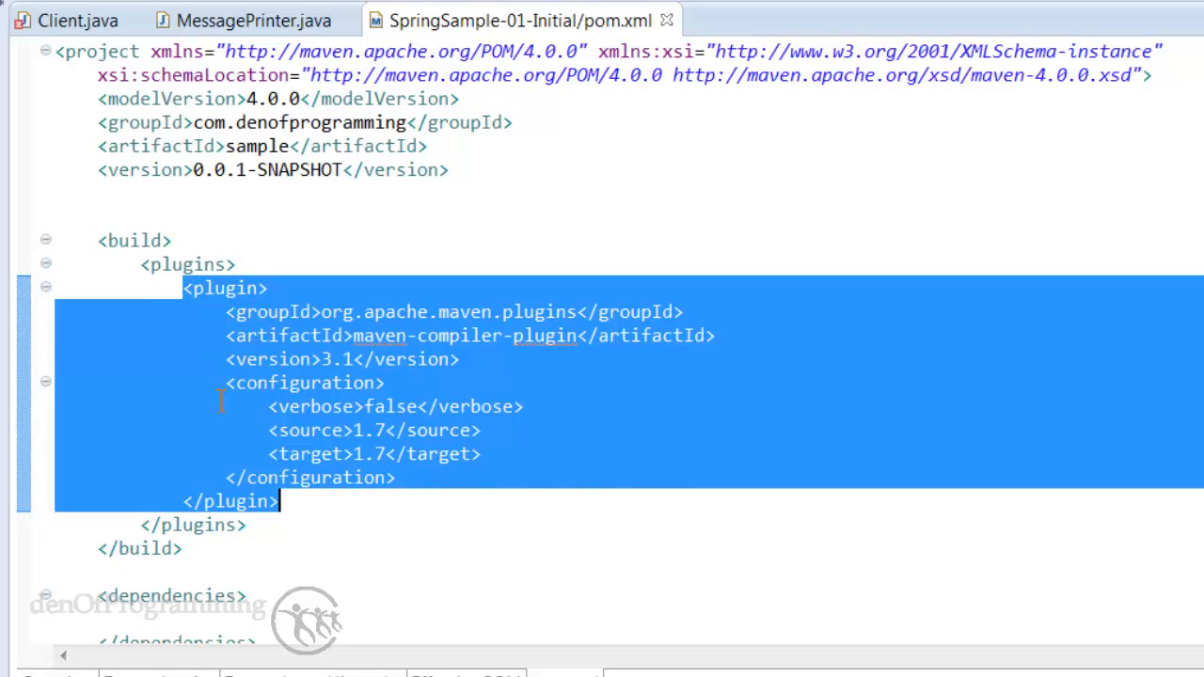
double_click(304, 431)
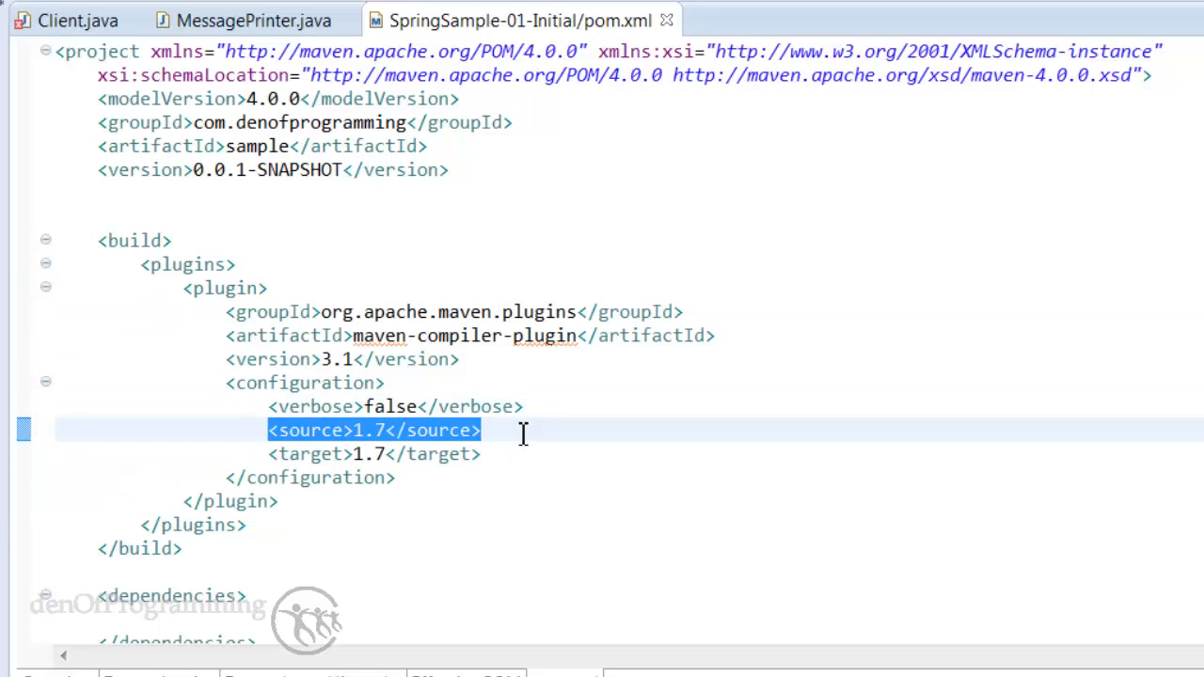
mouse_move(440, 369)
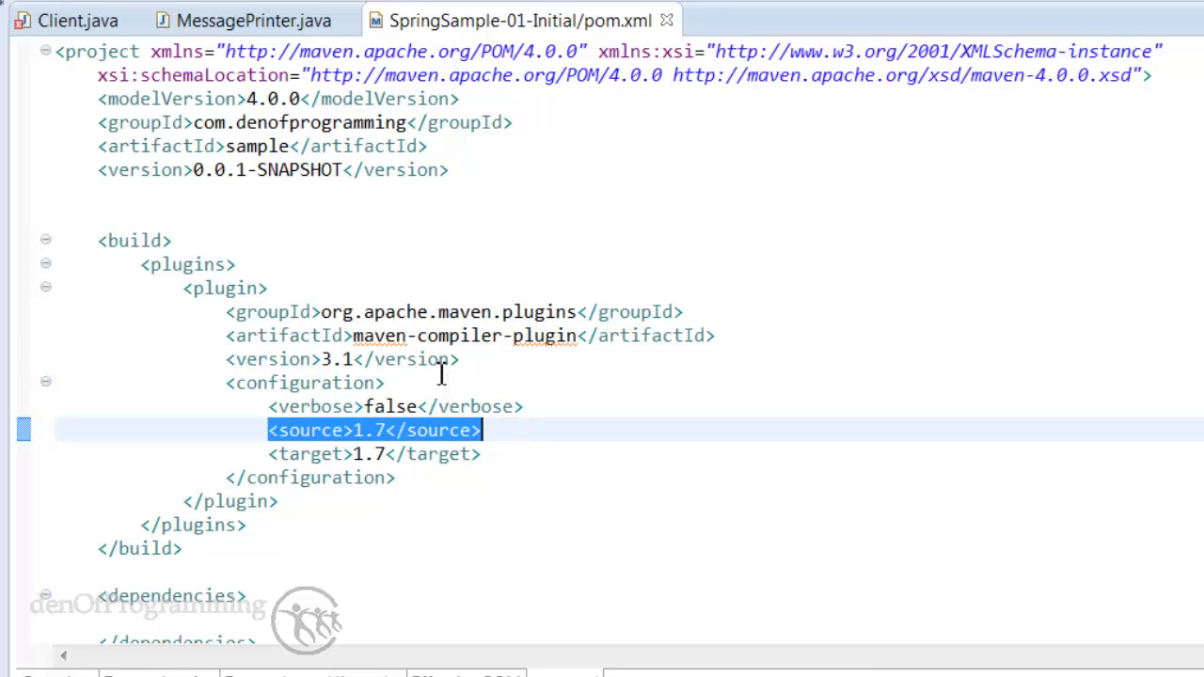
scroll("down", 3)
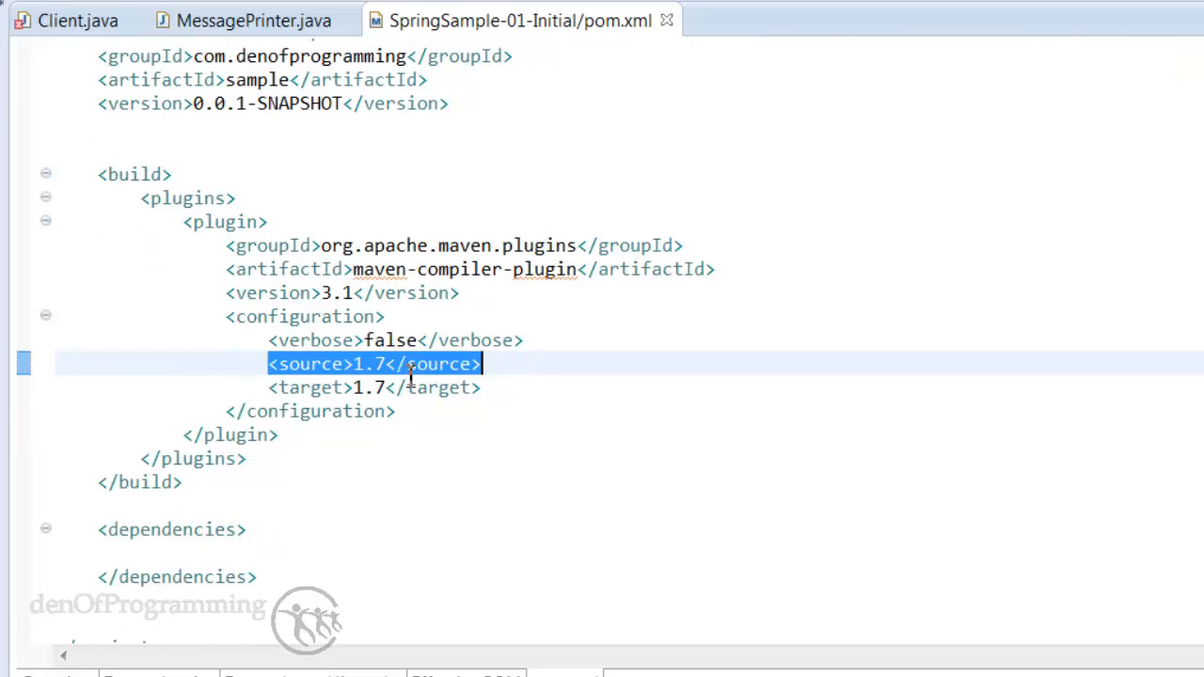
left_click(141, 529)
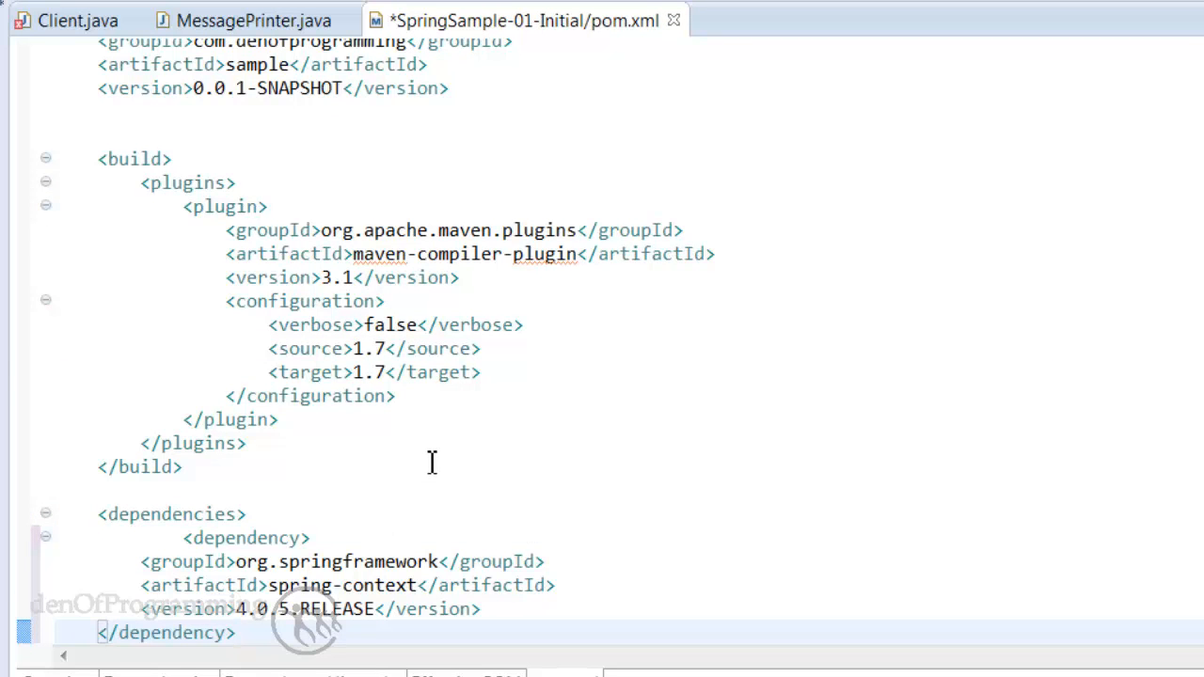
Step: Review the added spring-context dependency in pom.xml and save the file
scroll("down", 3)
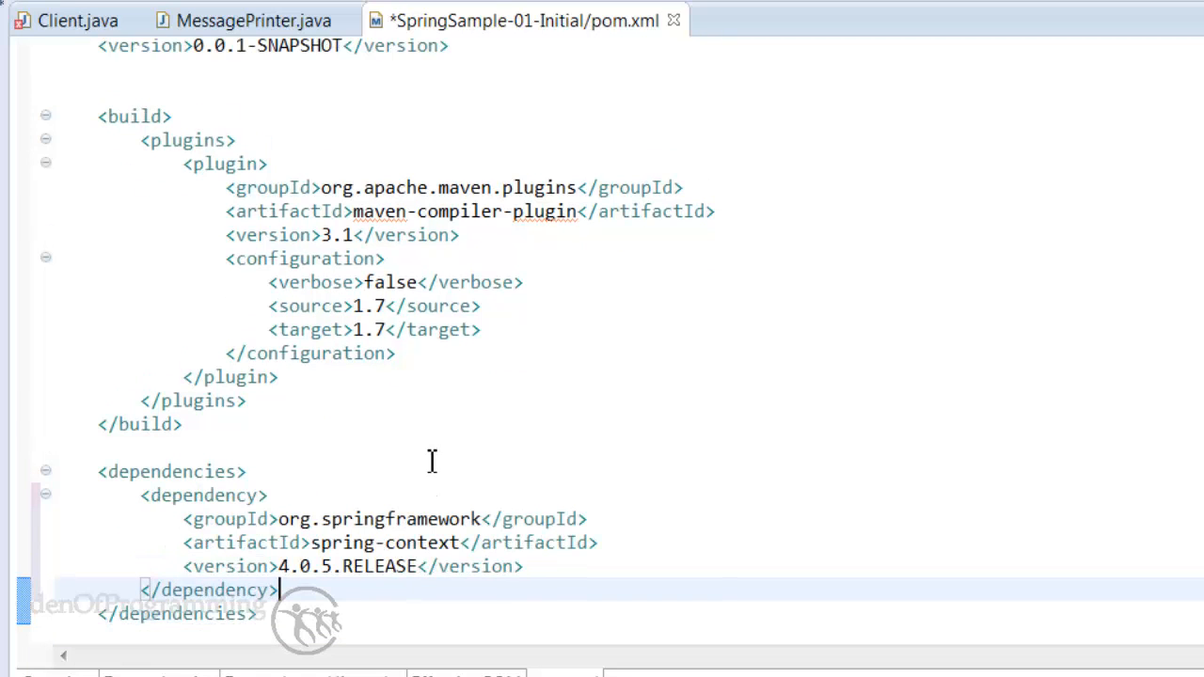
scroll("down", 3)
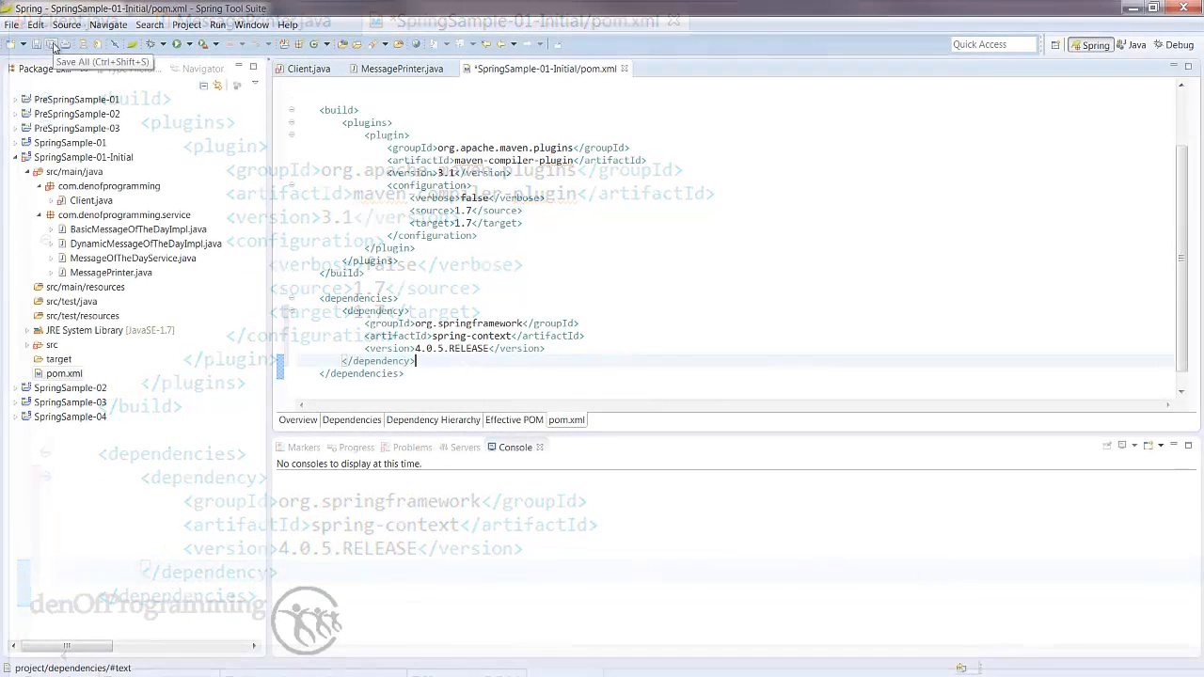
left_click(53, 44)
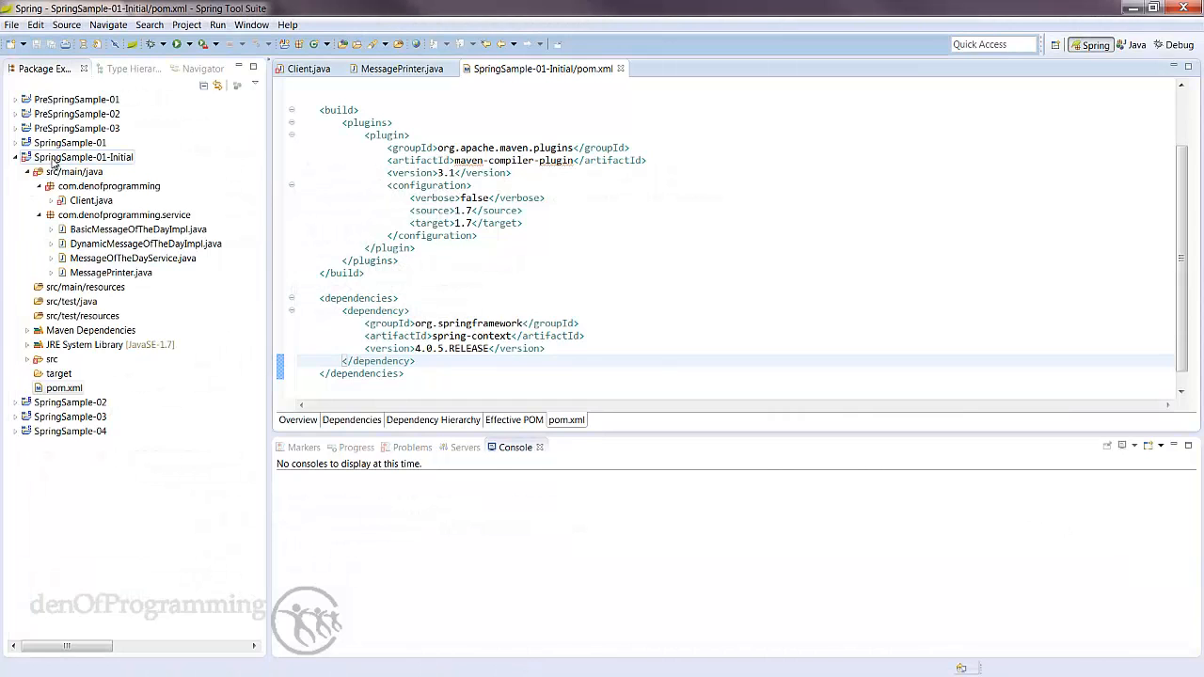
Step: Run Maven > Update Project on SpringSample-01-Initial and confirm with OK
right_click(83, 157)
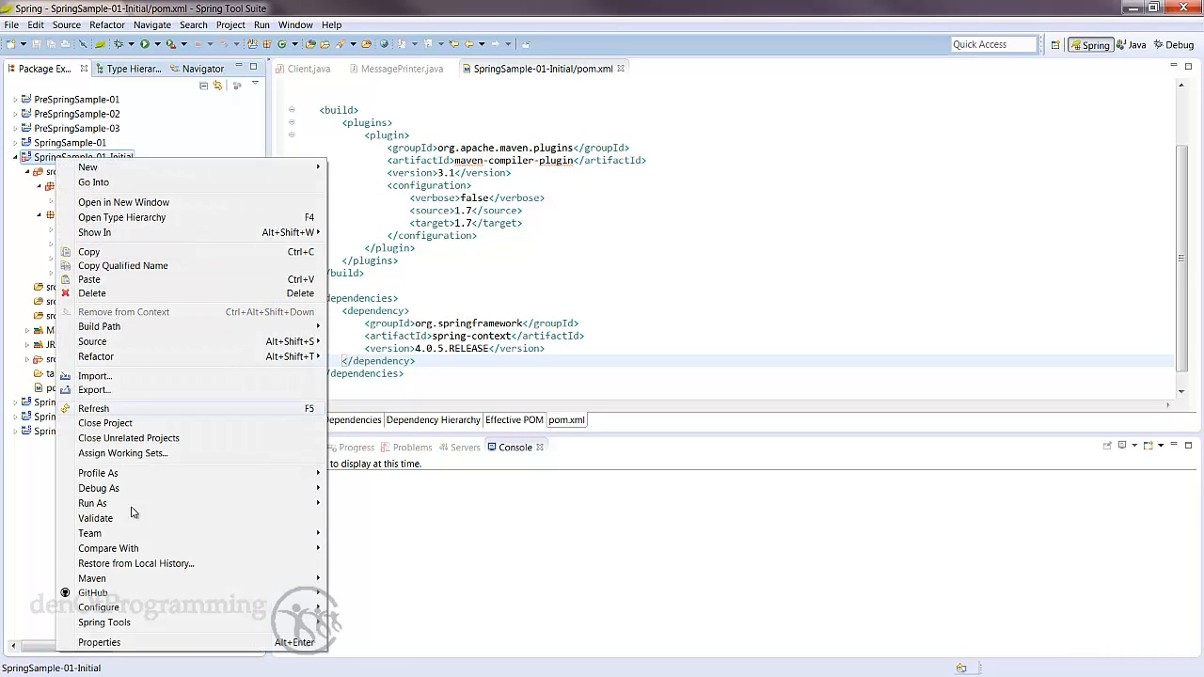
mouse_move(92, 580)
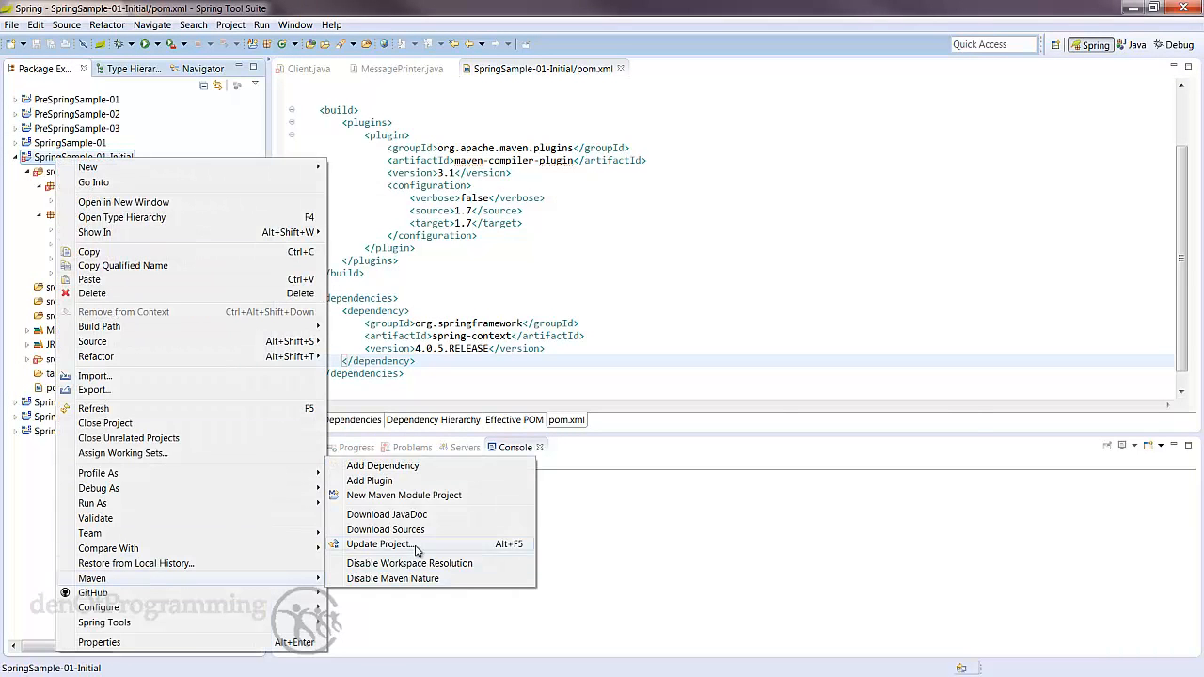
left_click(379, 545)
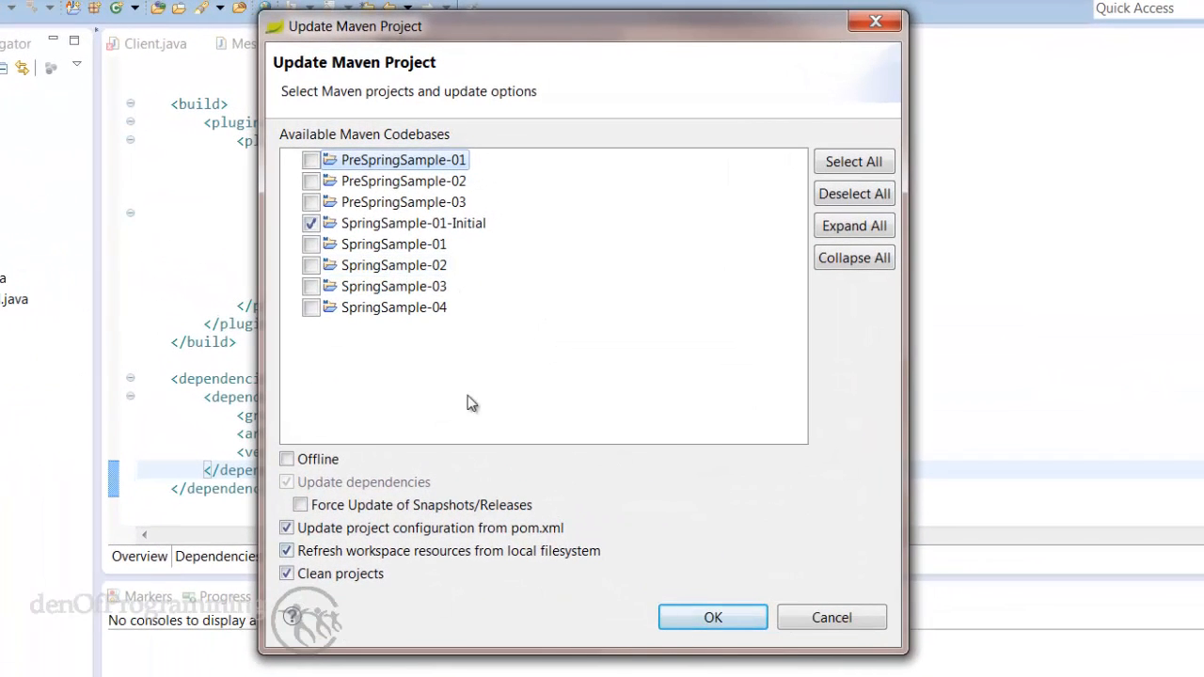
mouse_move(739, 627)
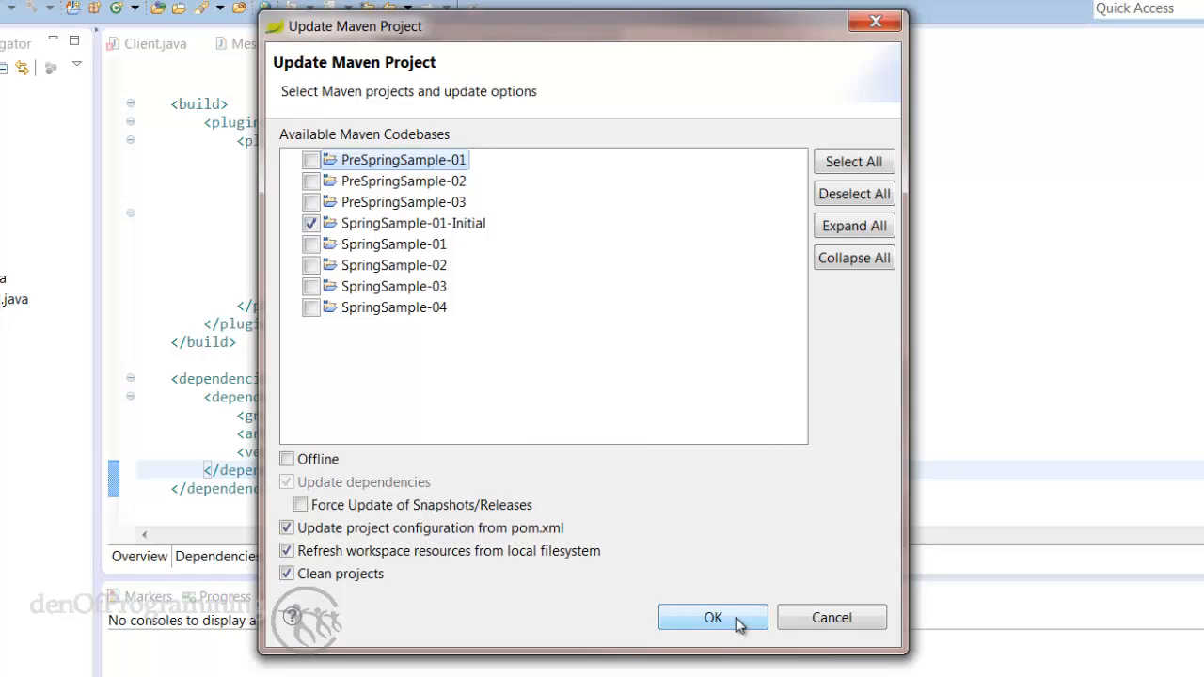
left_click(715, 617)
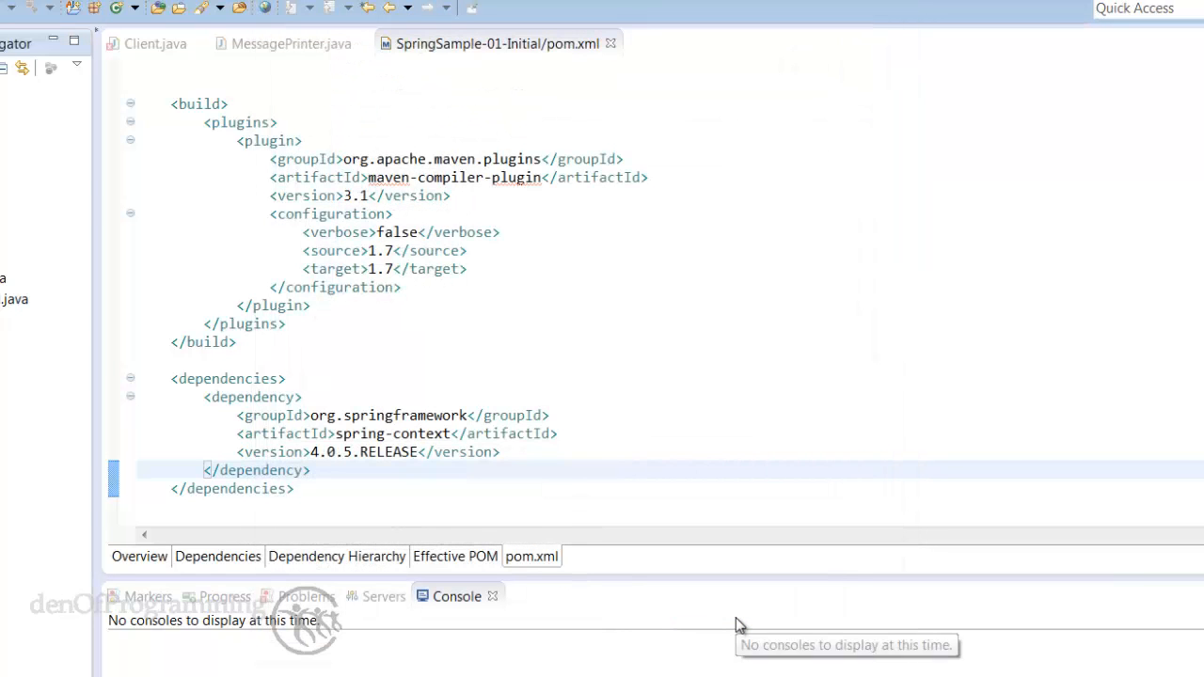
mouse_move(797, 626)
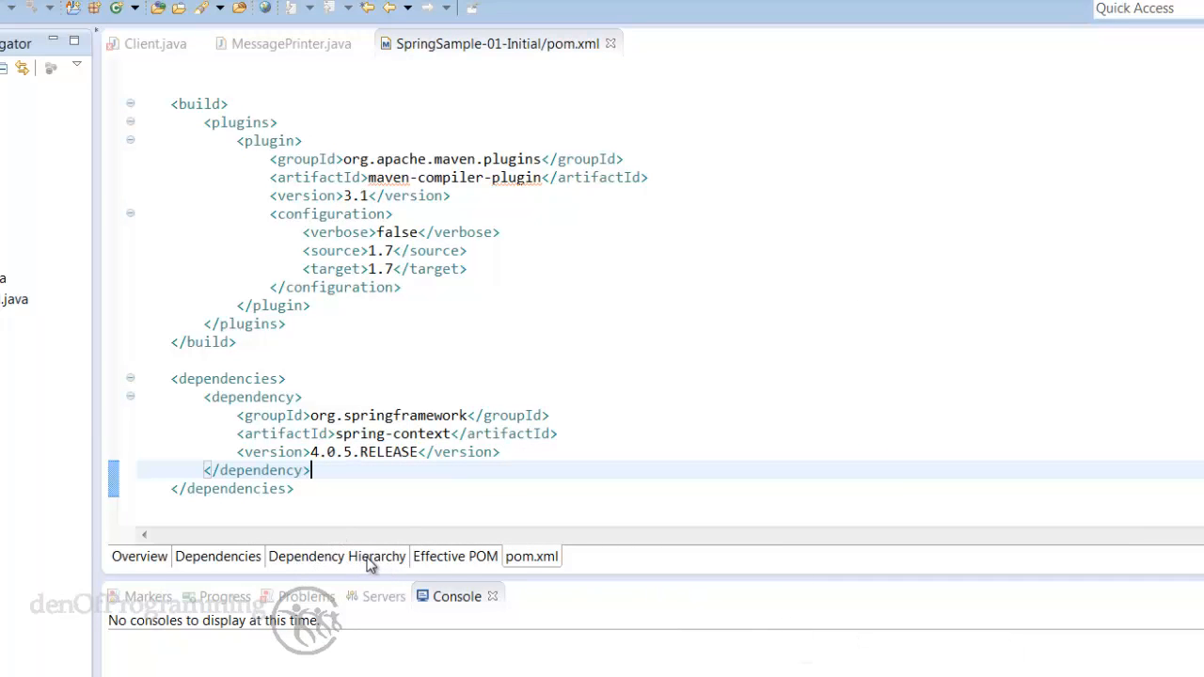
Step: Show Dependency Hierarchy with spring-context expanded into spring-aop, spring-beans, spring-core, spring-expression
left_click(335, 557)
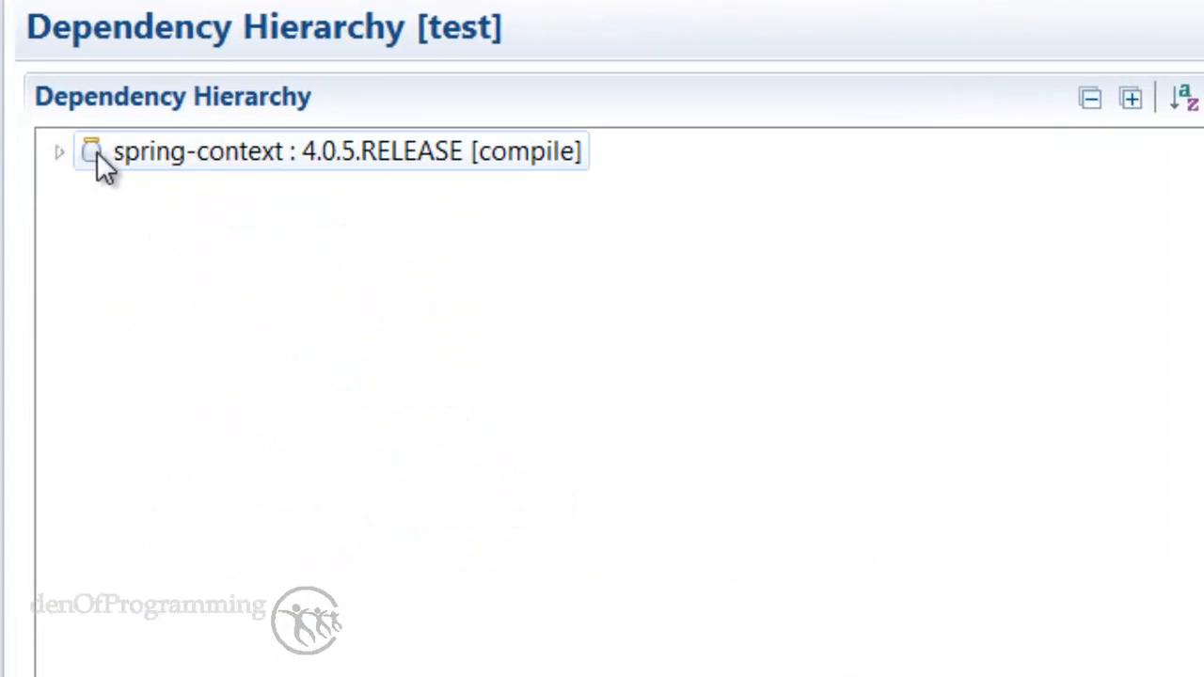
mouse_move(310, 180)
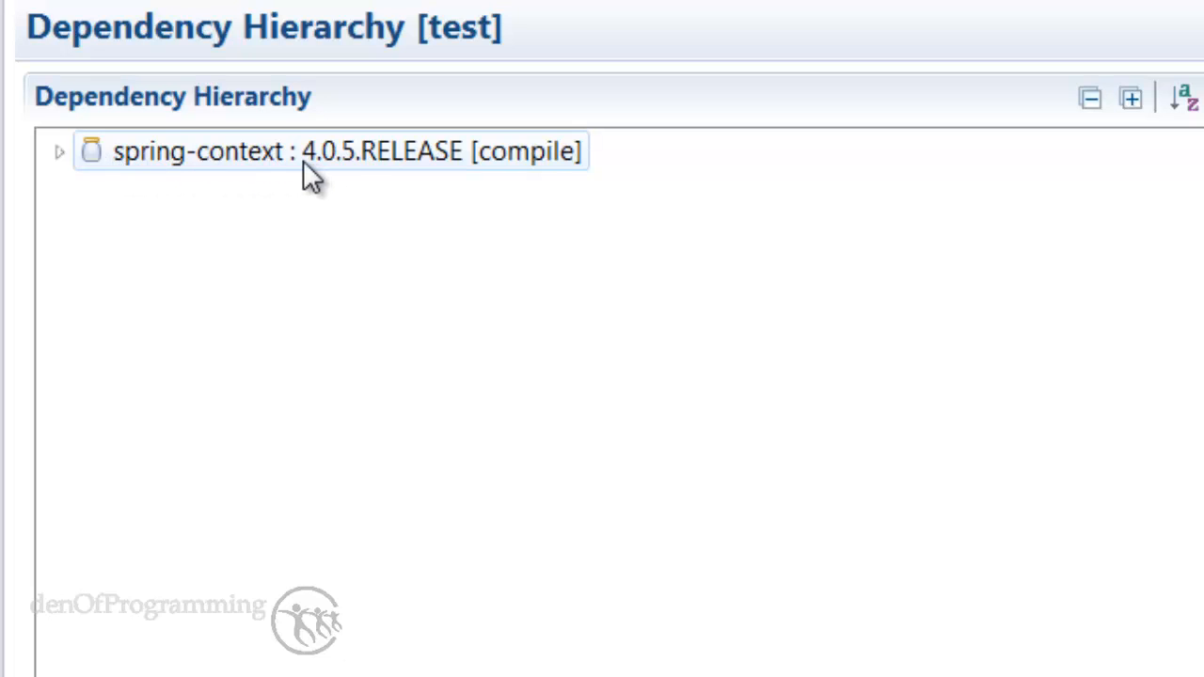
mouse_move(443, 185)
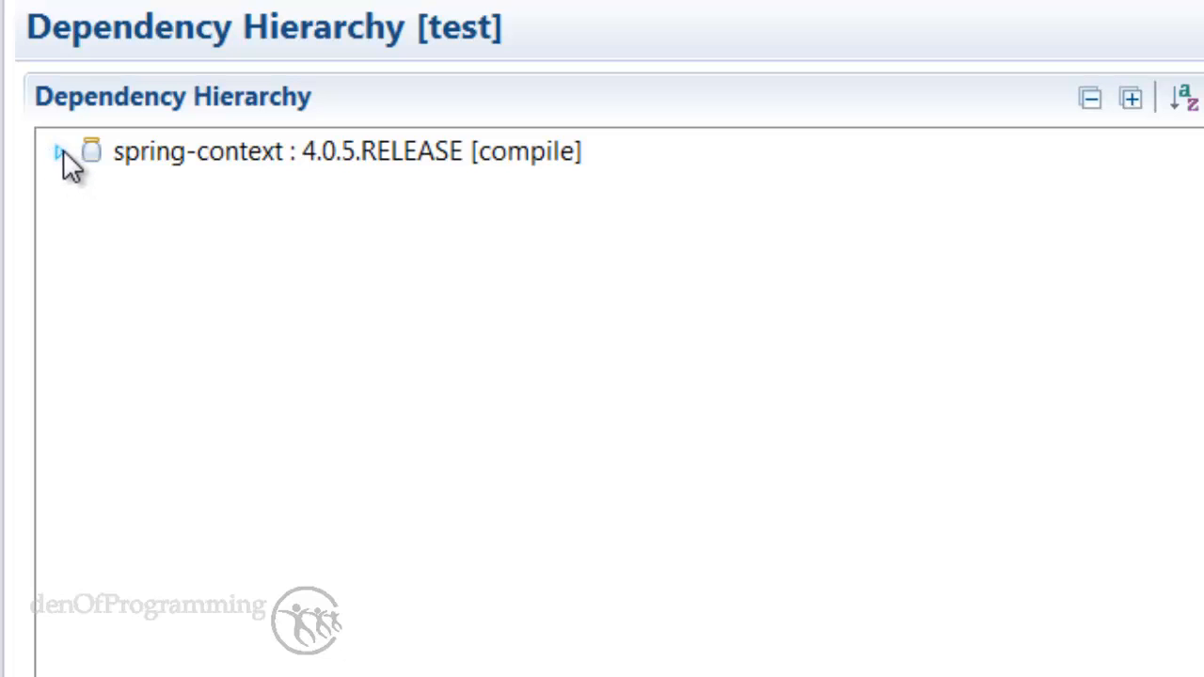
left_click(60, 150)
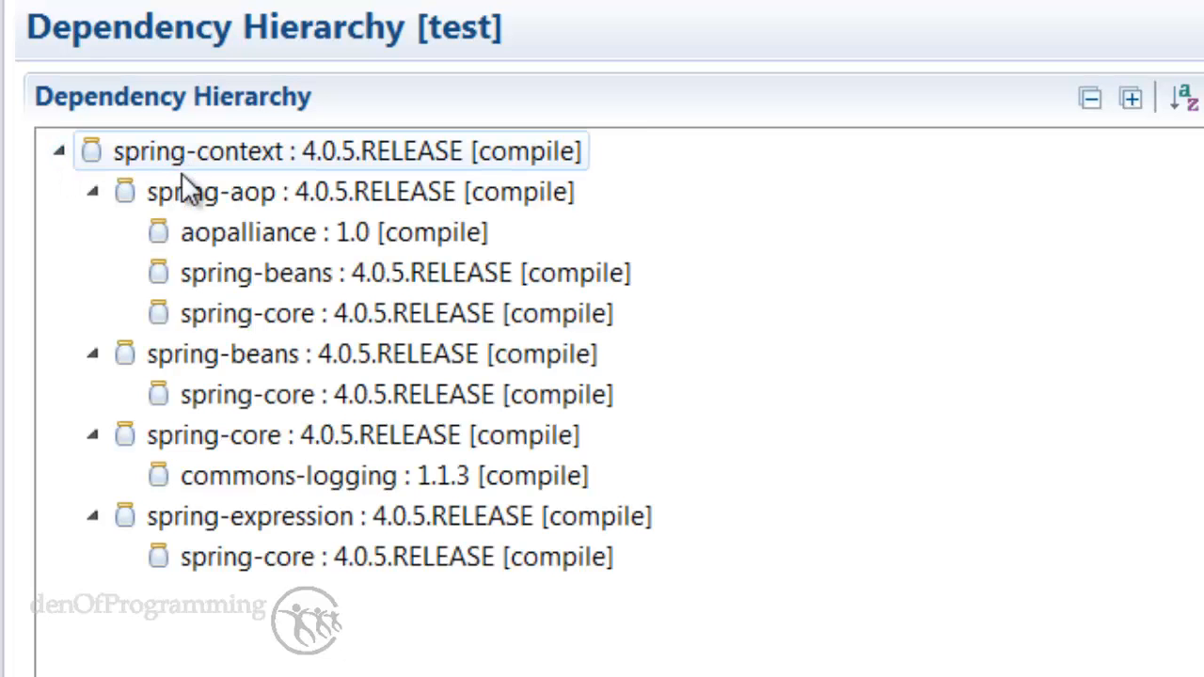
left_click(254, 556)
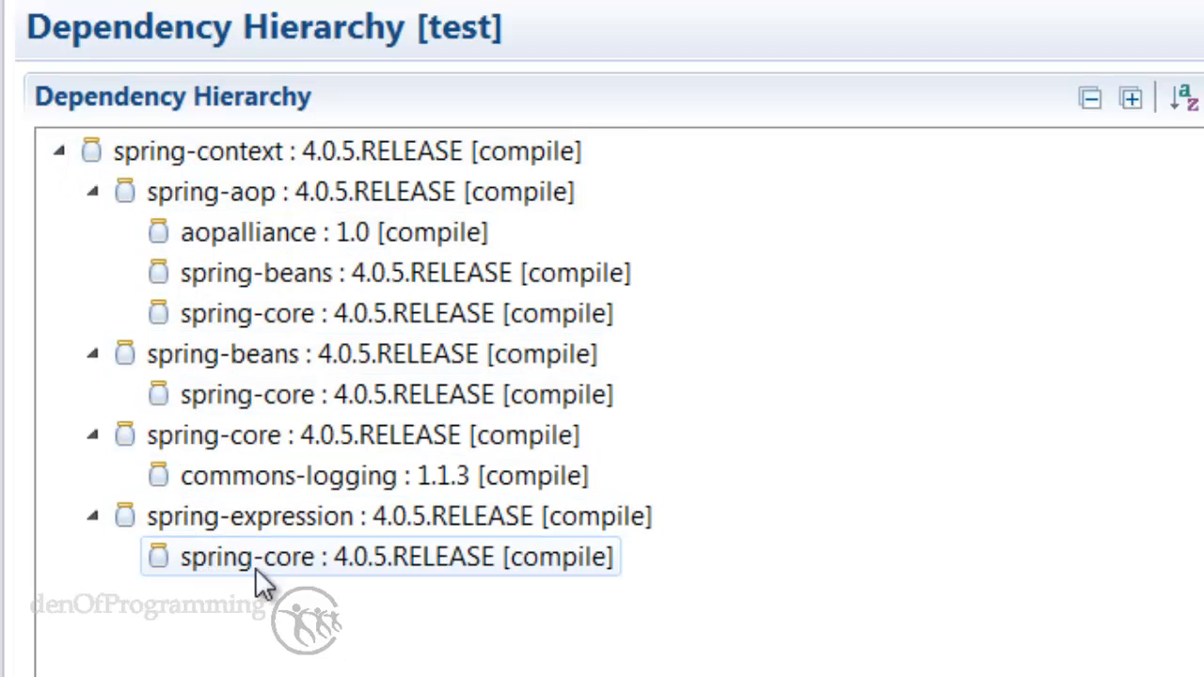
mouse_move(313, 614)
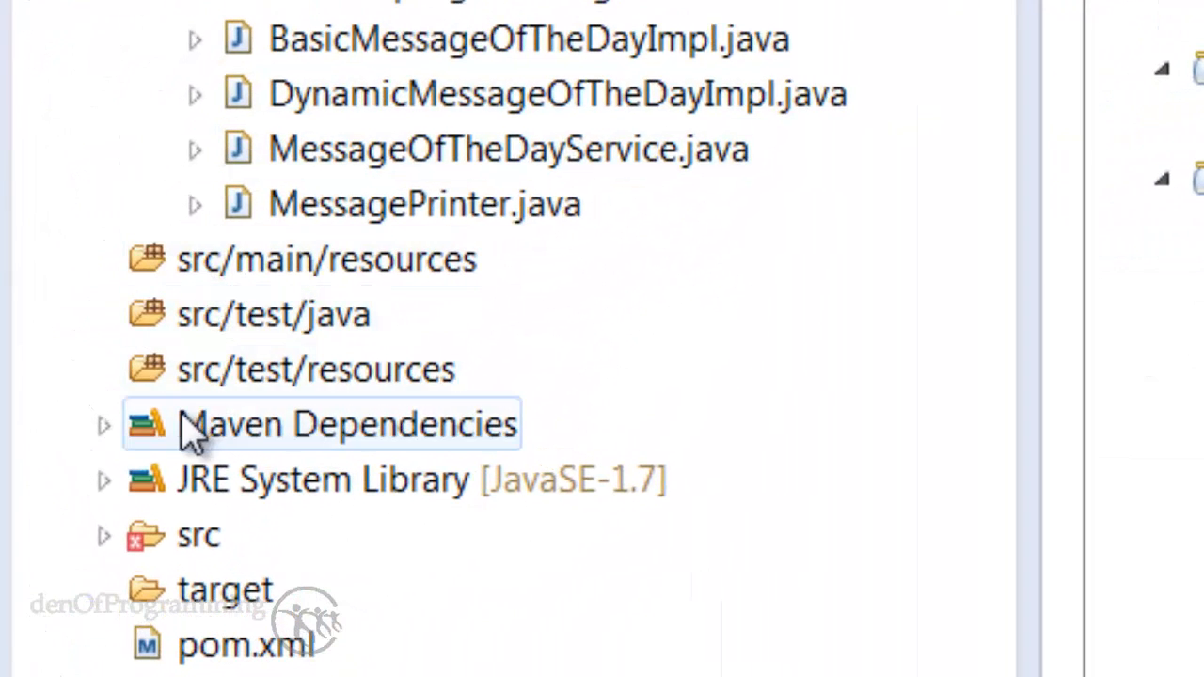
mouse_move(156, 456)
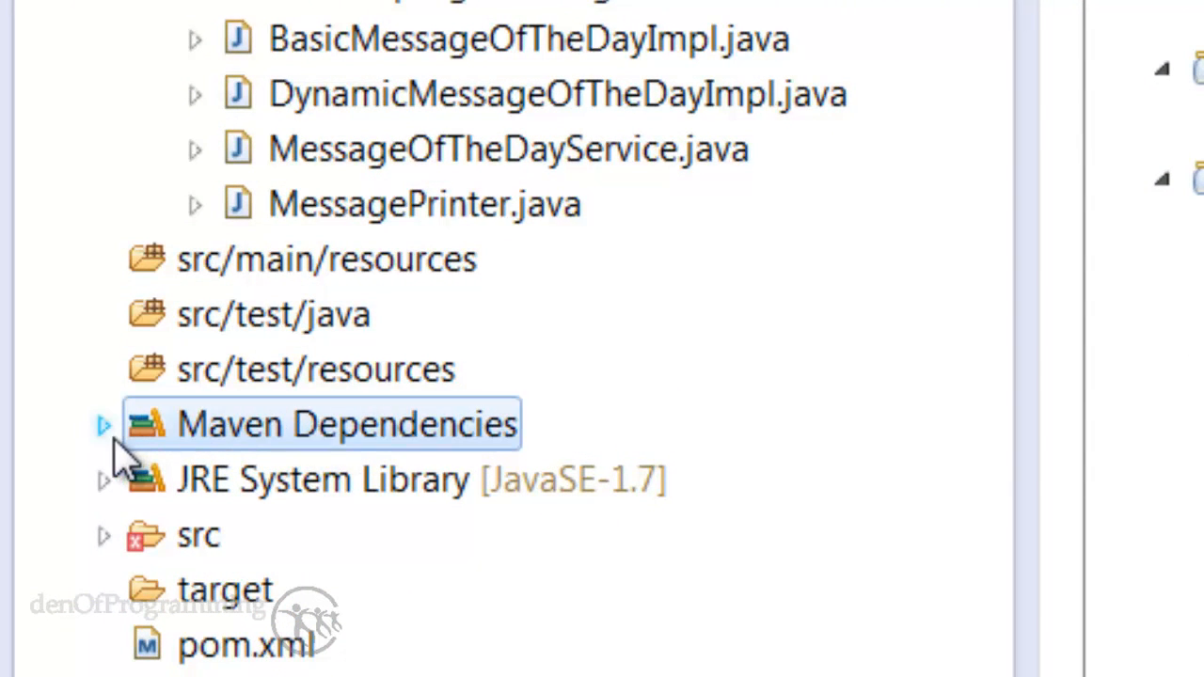
left_click(104, 425)
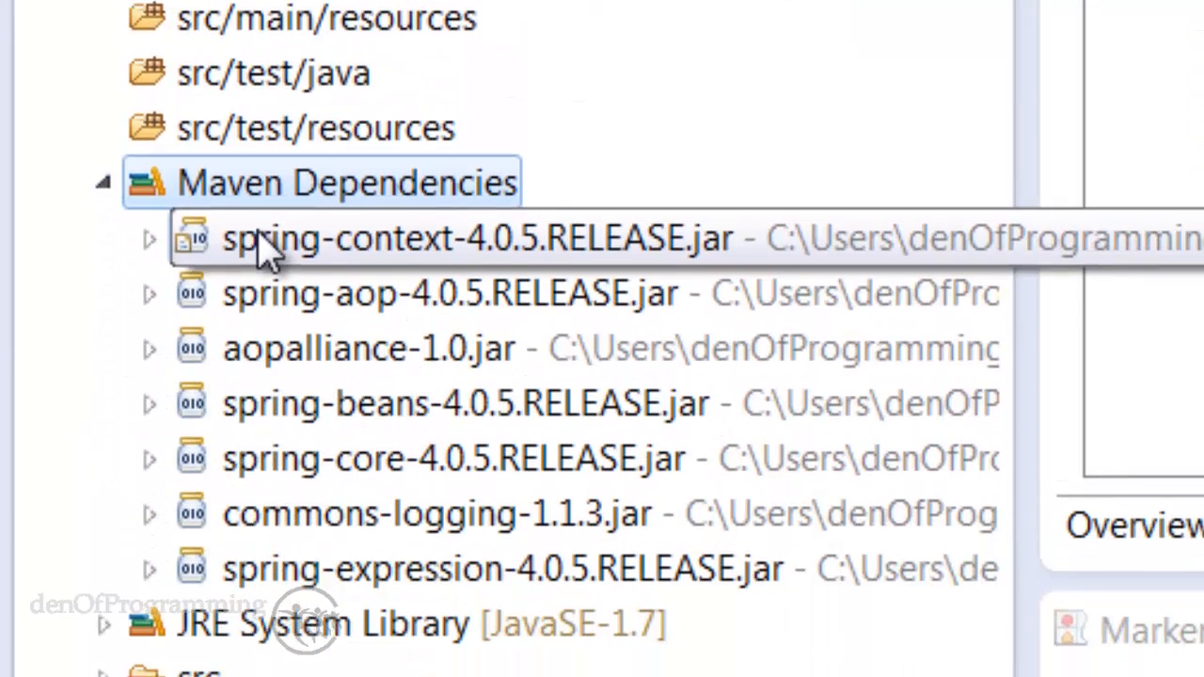
scroll("down", 3)
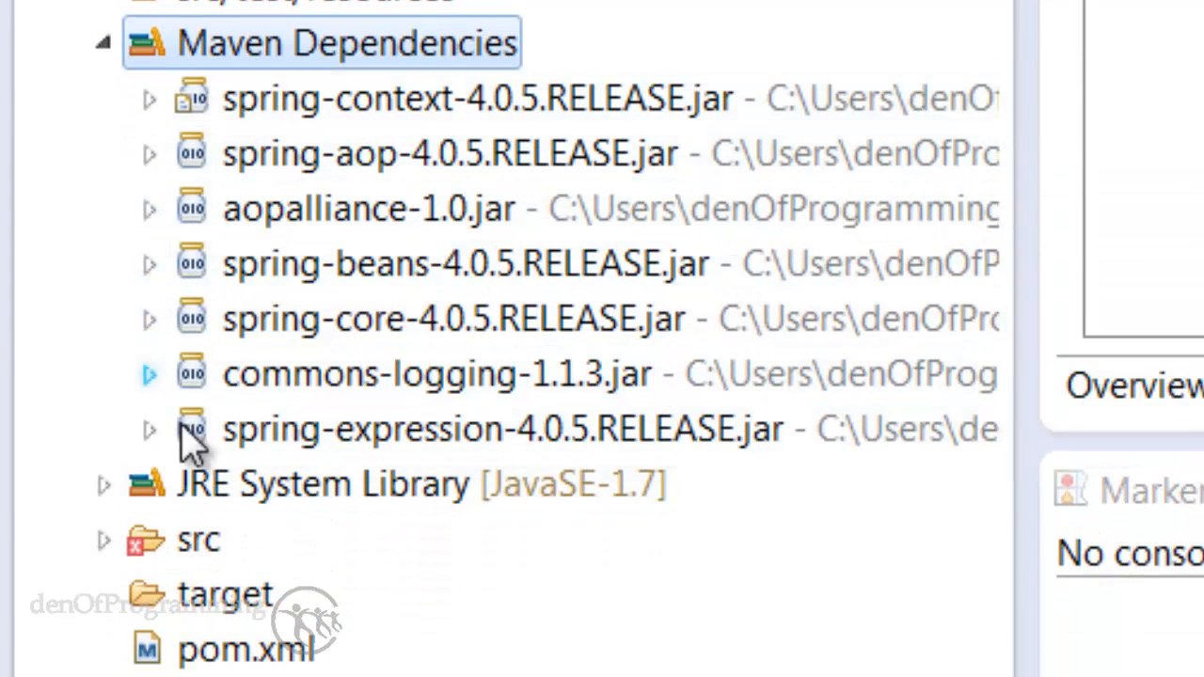
mouse_move(127, 89)
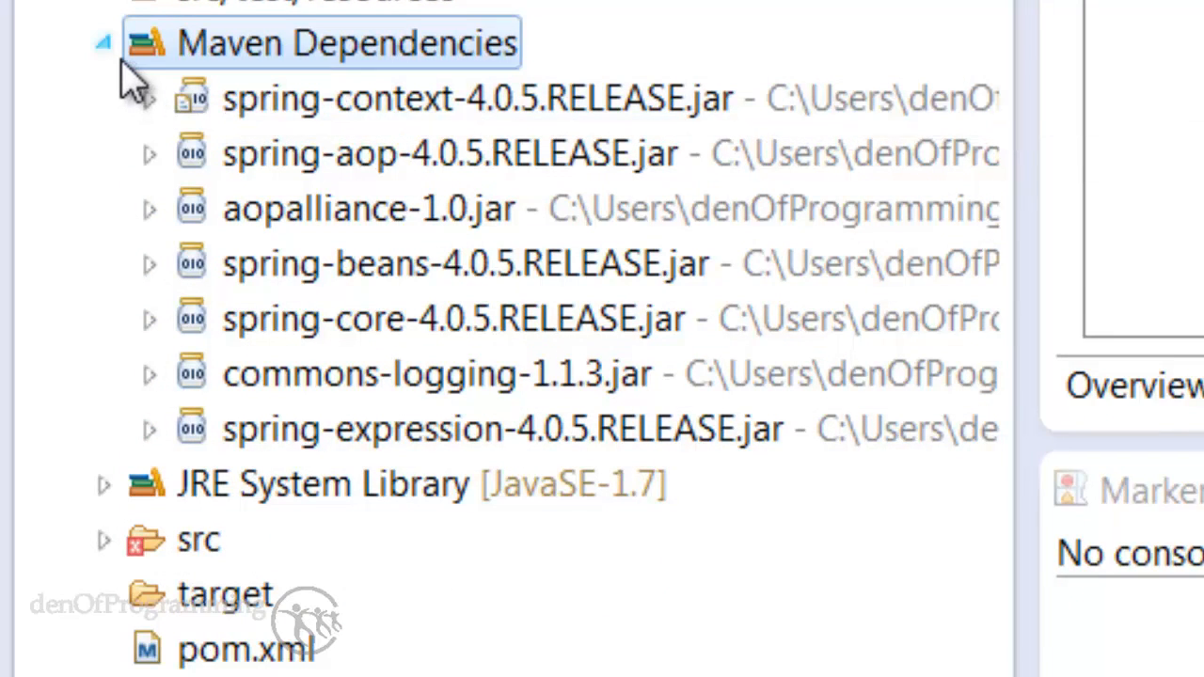
left_click(103, 45)
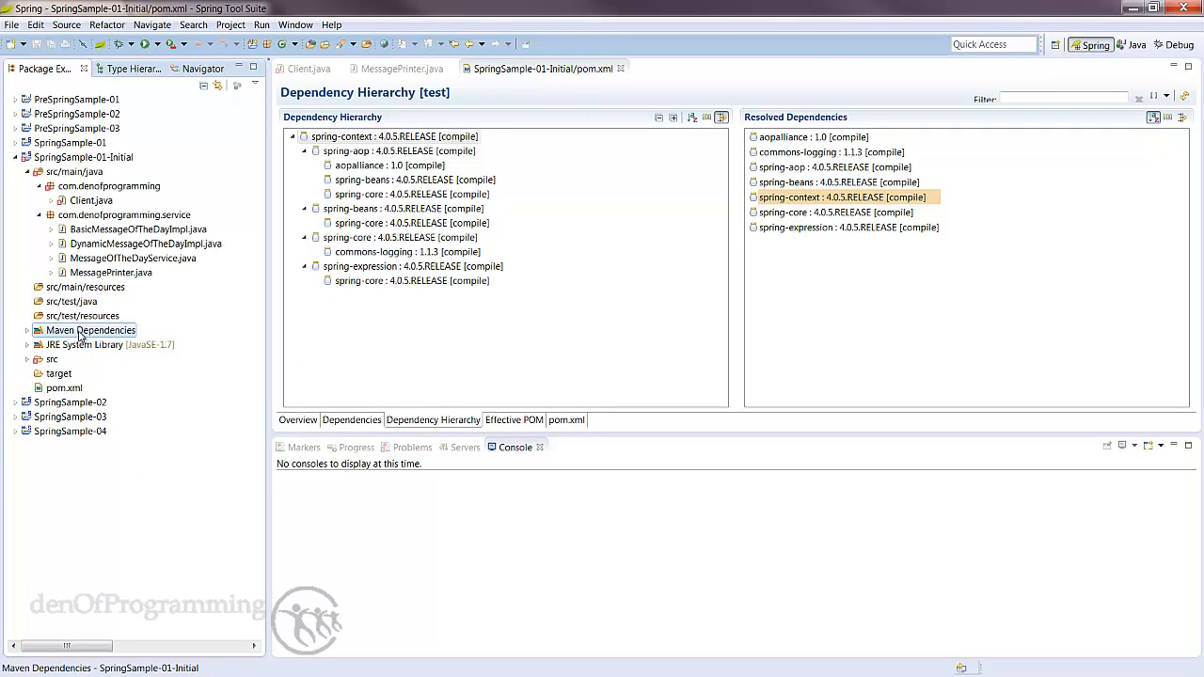
left_click(309, 68)
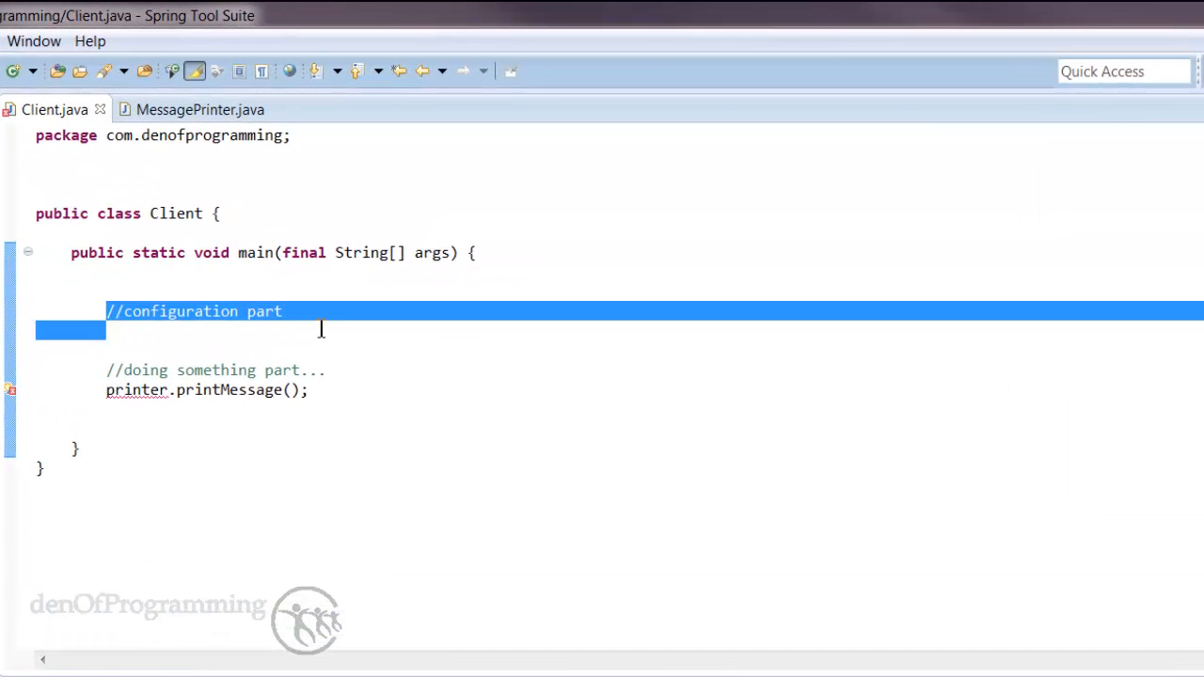
mouse_move(291, 329)
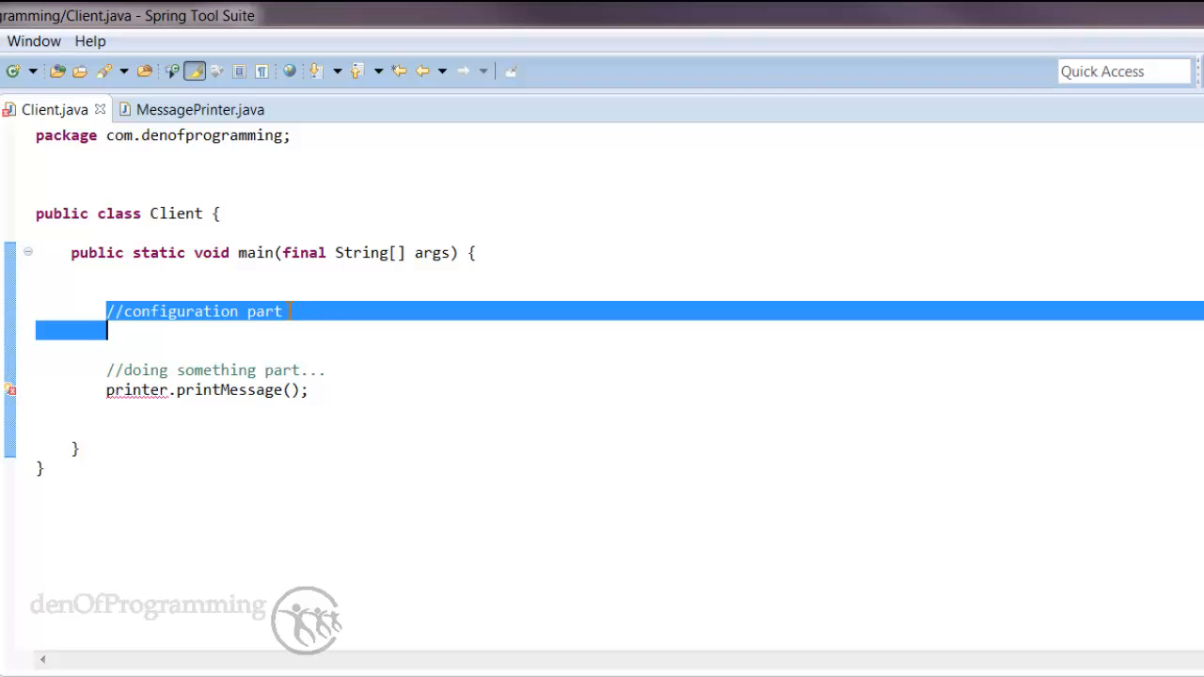
Step: Select the unresolved printer variable in the printer.printMessage() call in Client.java
double_click(136, 390)
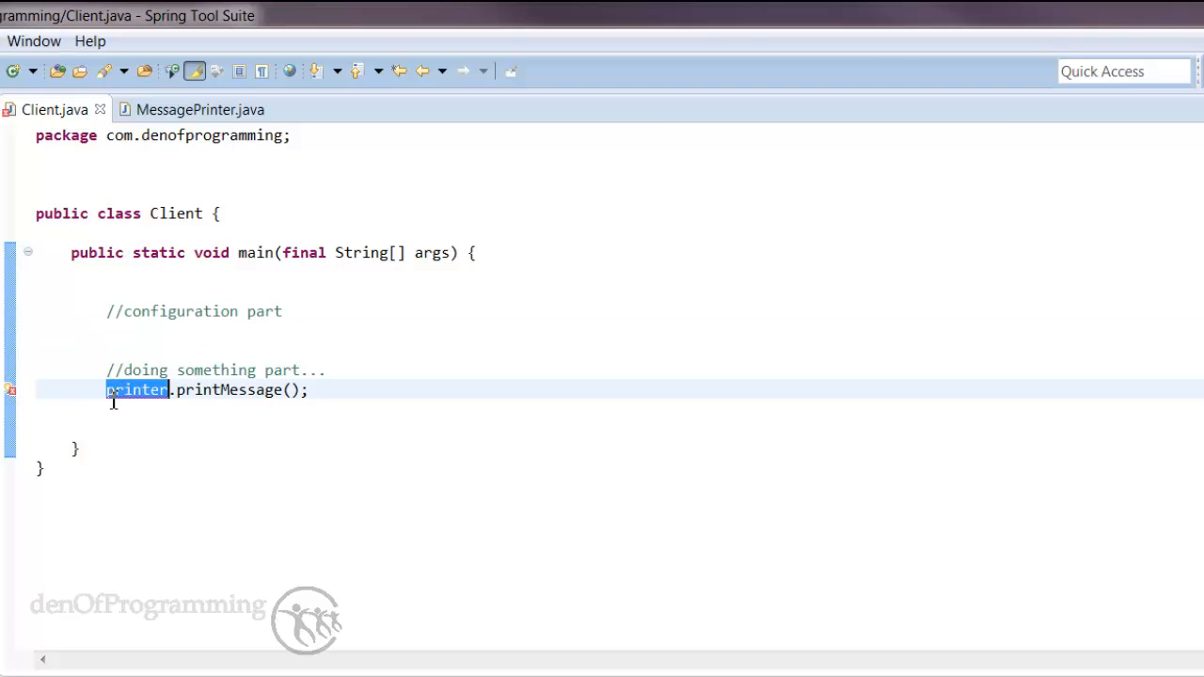